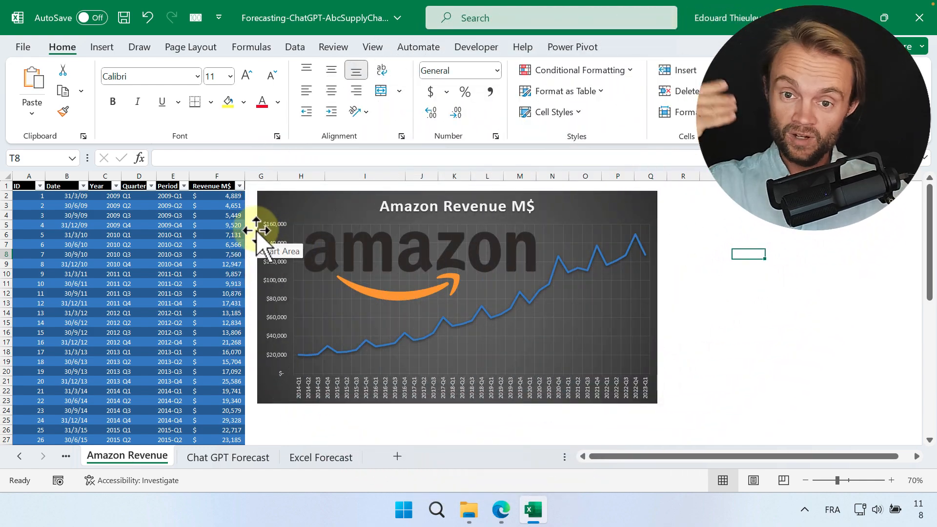
pyautogui.moveTo(501, 509)
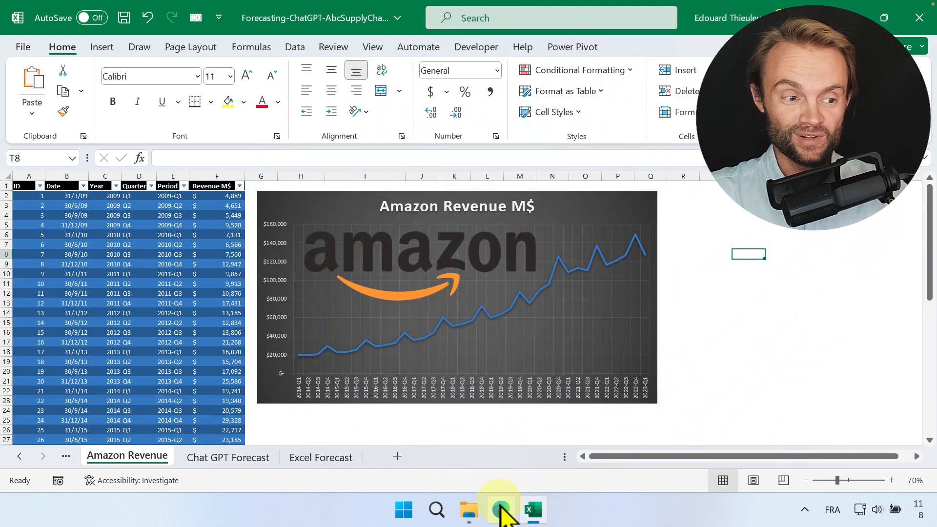
# Switch to the Edge browser showing ChatGPT's empty GPT-4 chat.
pyautogui.click(500, 509)
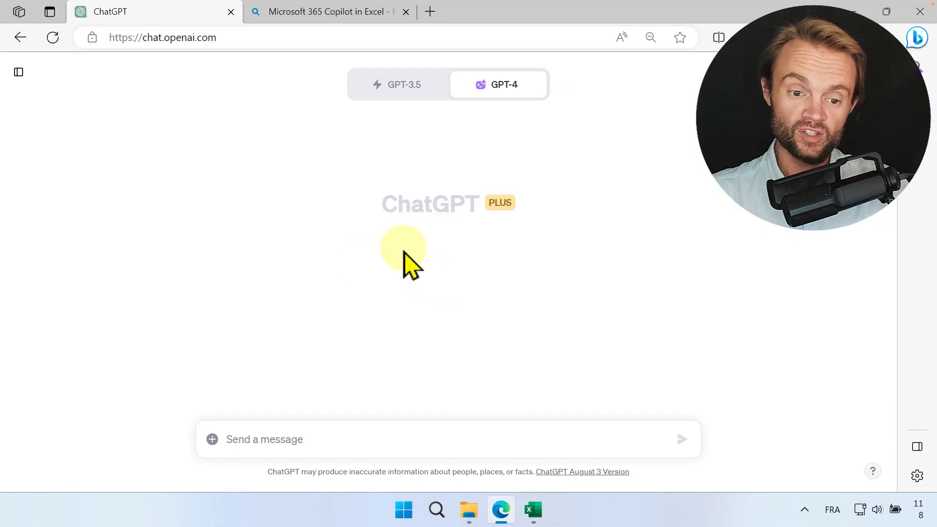
pyautogui.moveTo(484, 212)
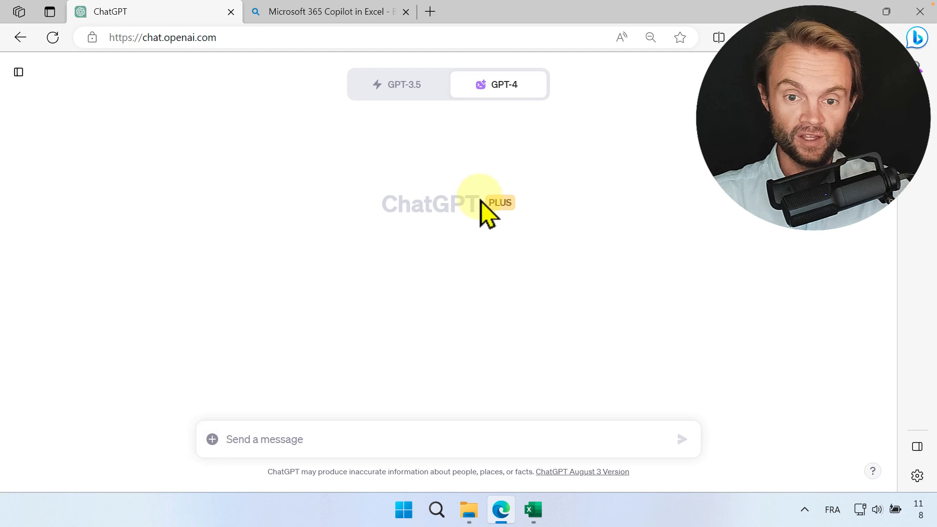
pyautogui.moveTo(523, 144)
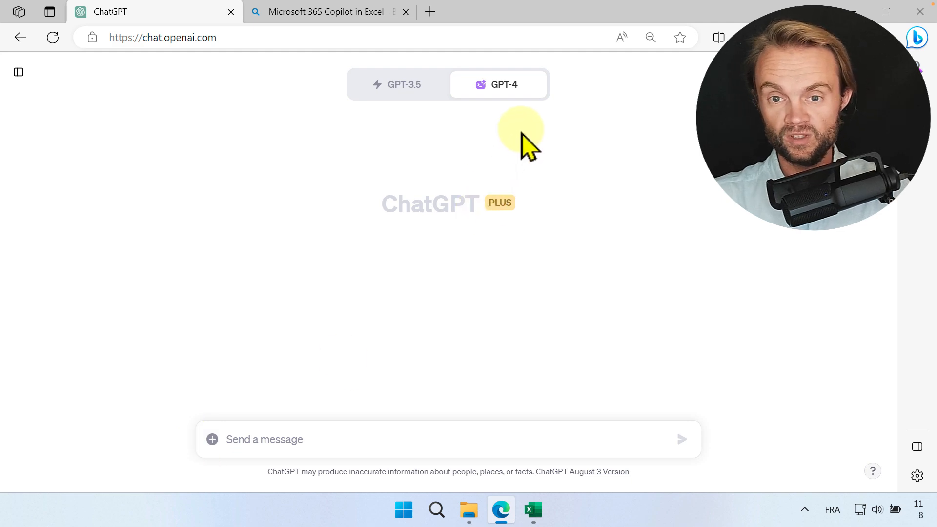
pyautogui.moveTo(213, 439)
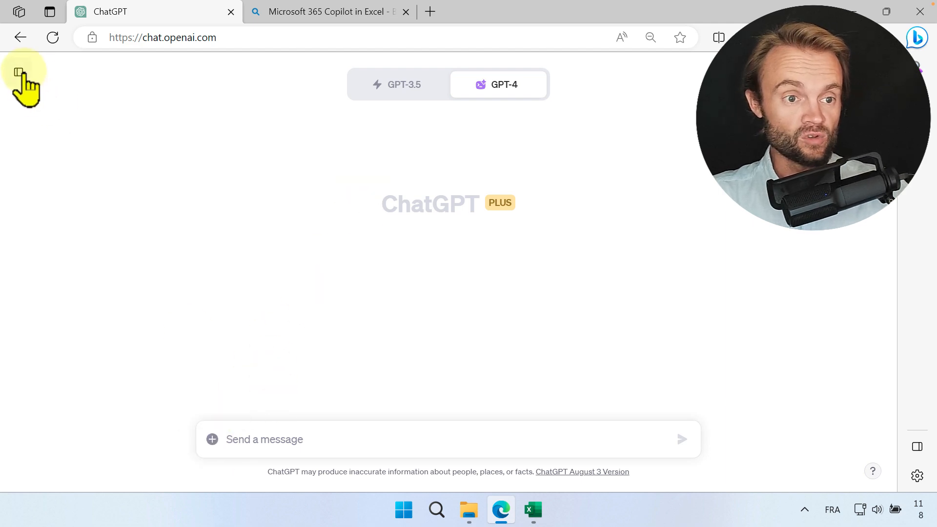
# Open Settings and view Beta features with Plugins and Code interpreter enabled.
pyautogui.click(23, 78)
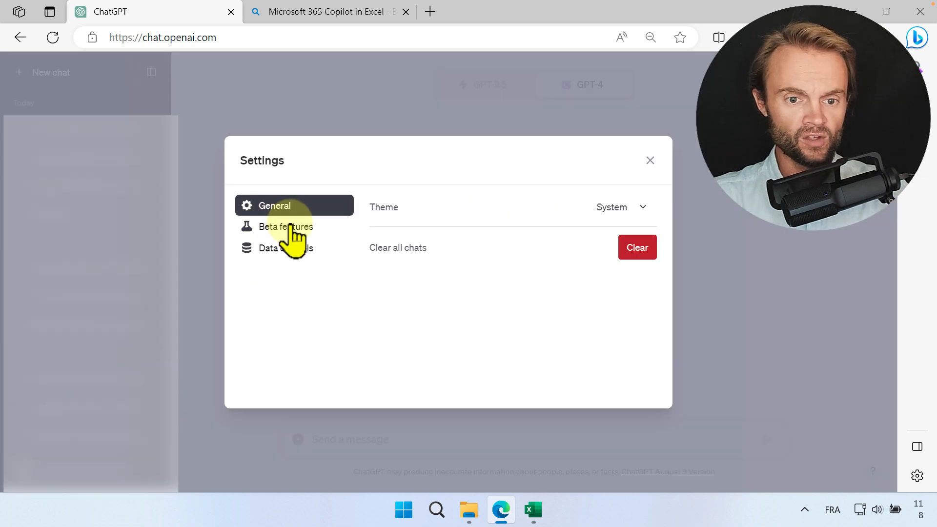
pyautogui.click(286, 226)
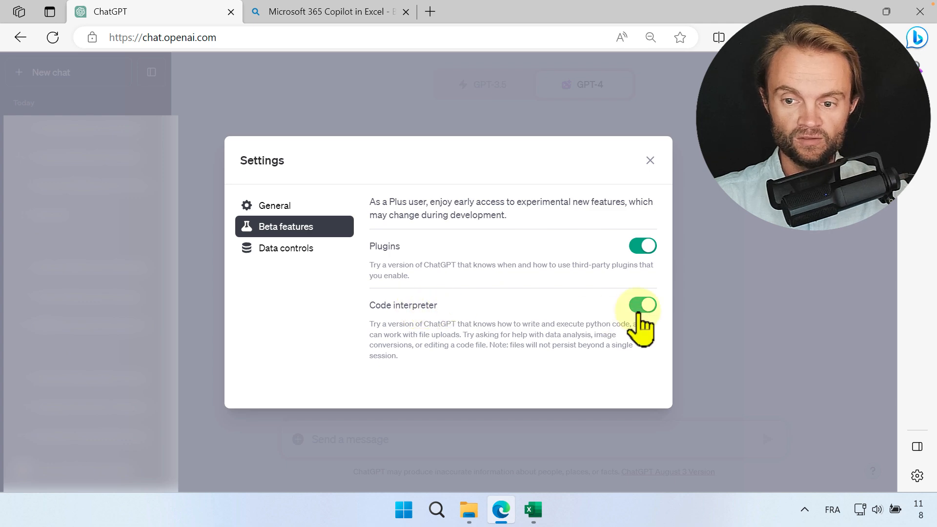
# Close Settings and upload Forecasting-ChatGPT-AbcSupplyChain.xlsx to the chat.
pyautogui.click(649, 160)
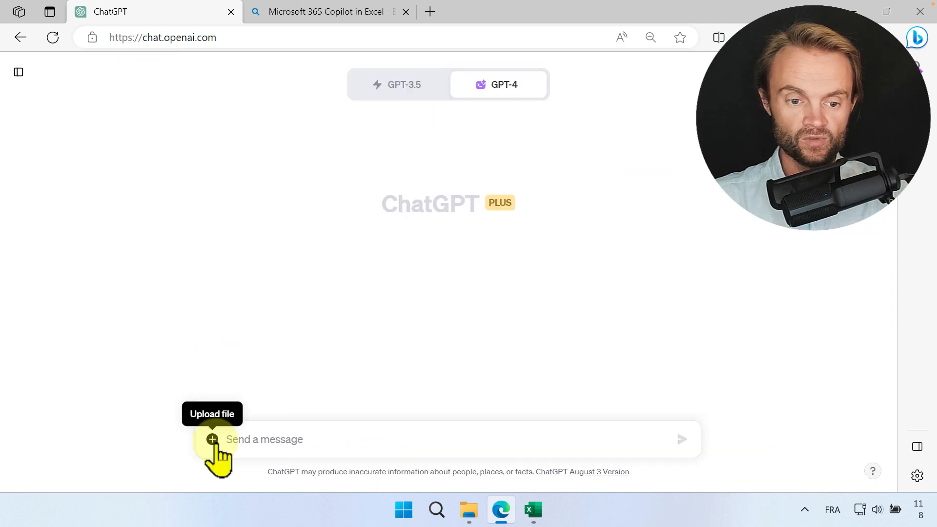
pyautogui.moveTo(346, 328)
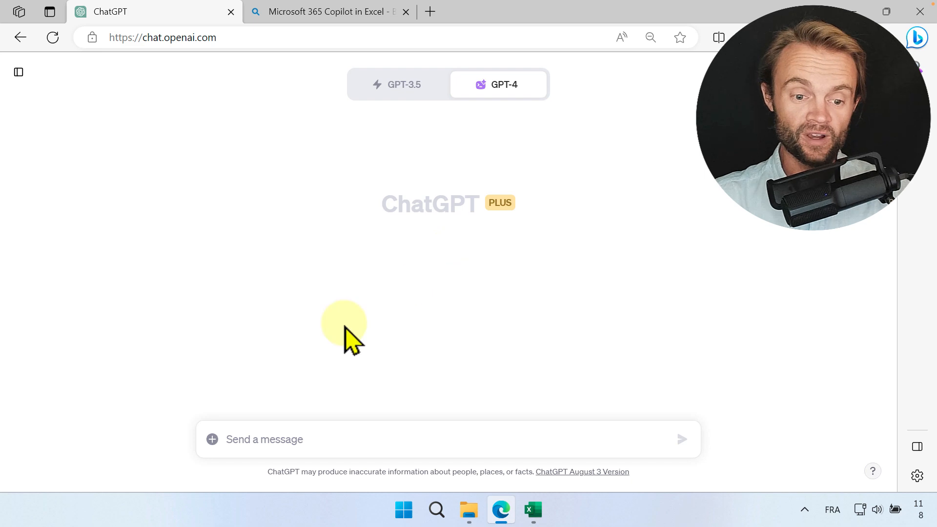
pyautogui.click(211, 439)
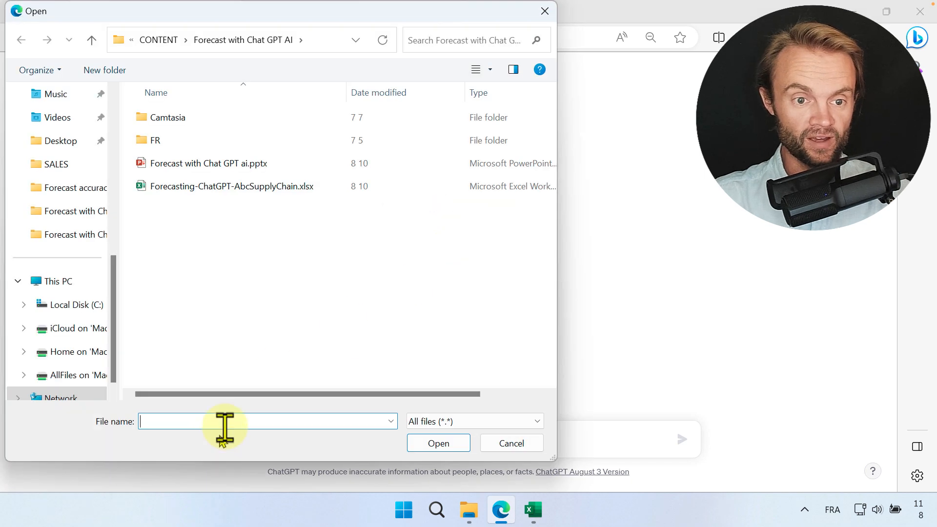
pyautogui.click(230, 185)
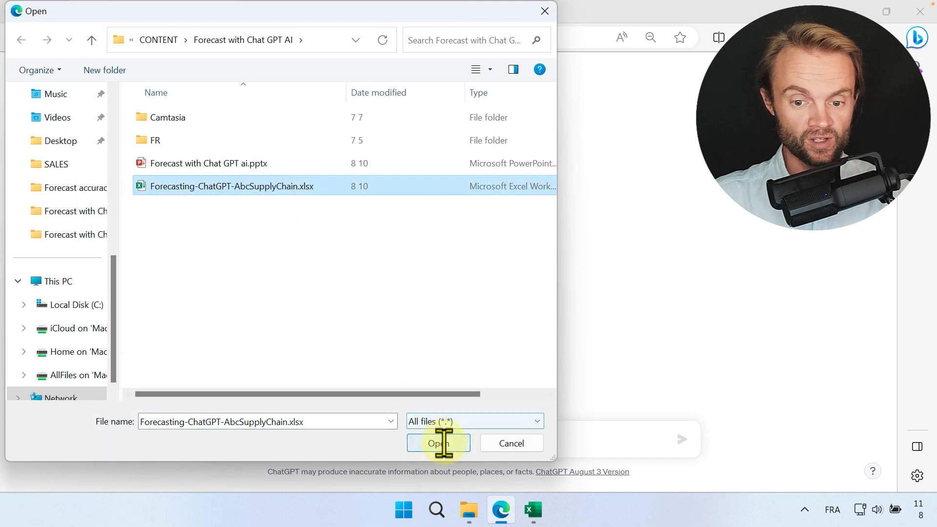
pyautogui.click(439, 442)
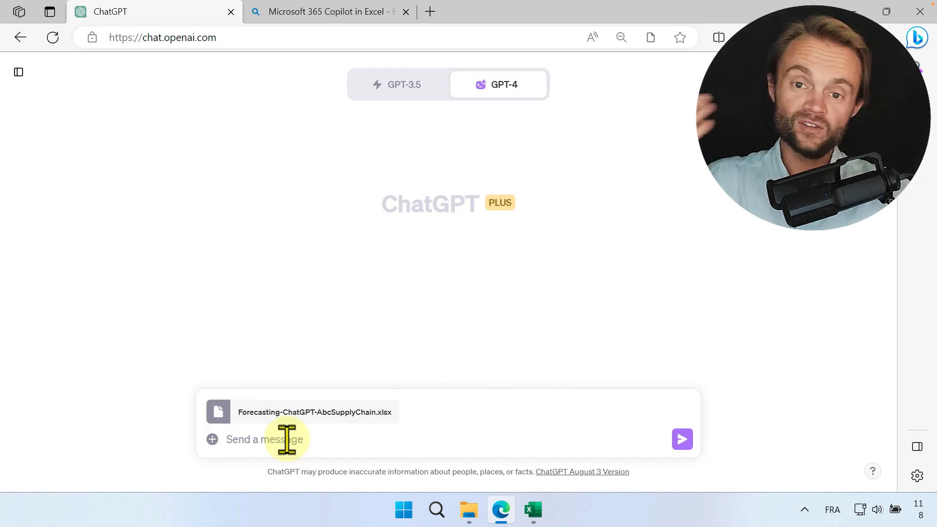
# Send a prompt requesting a 5-year Amazon revenue forecast from the "Amazon revenue" tab.
pyautogui.write('Give me the next 5 years forecast of amazon revenue from data history tab "Amazon revenue" please')
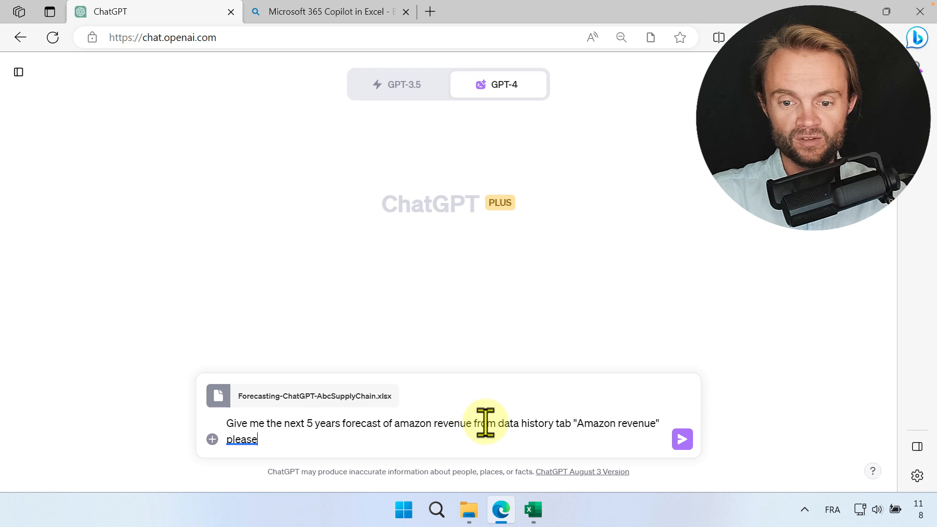
pyautogui.moveTo(657, 424)
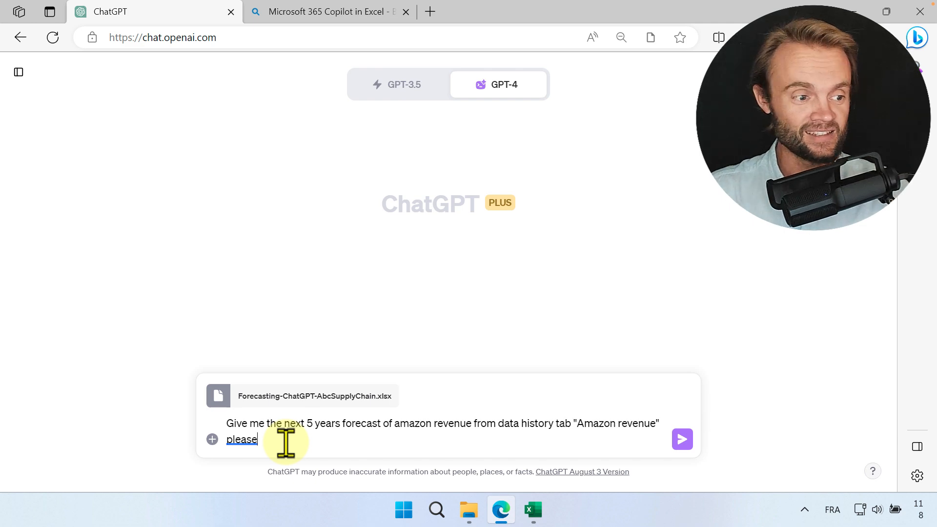
pyautogui.moveTo(648, 460)
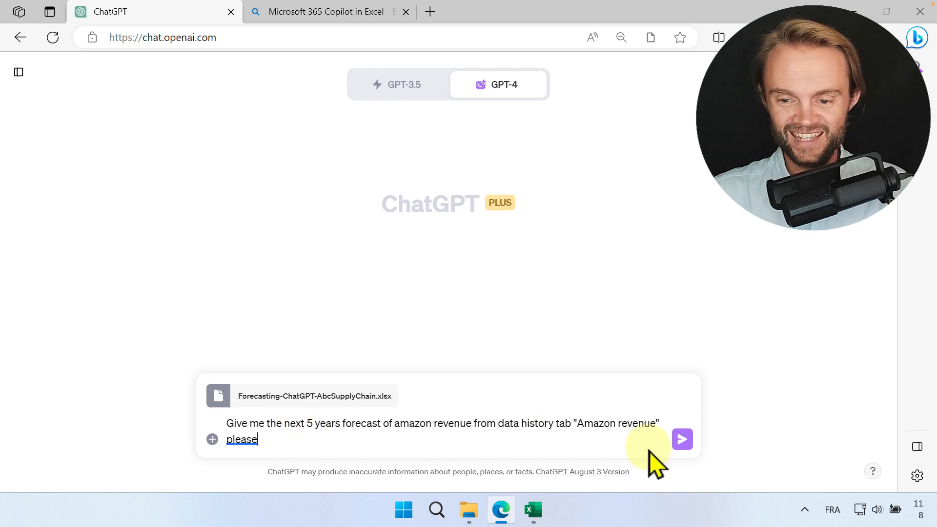
pyautogui.click(682, 439)
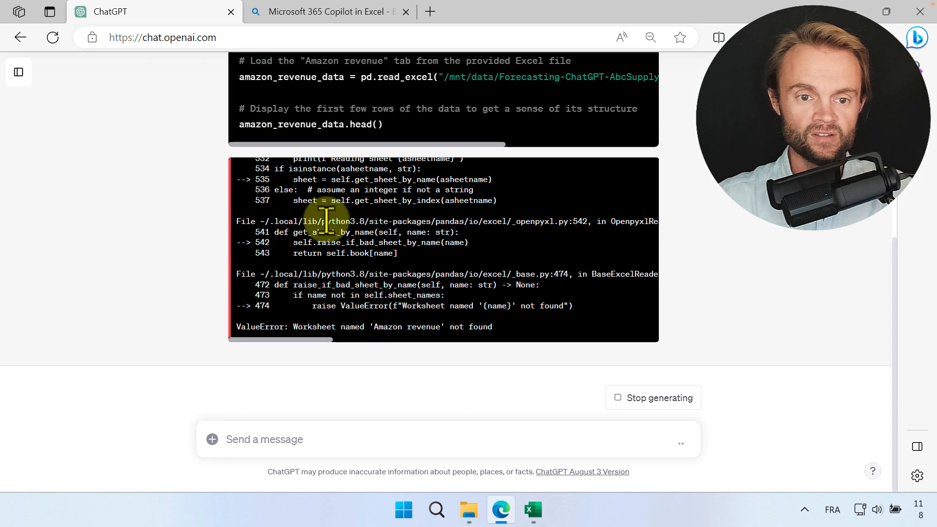
# Collapse the code with Hide work to read the 'Amazon Revenue' sheet reply.
pyautogui.scroll(3)
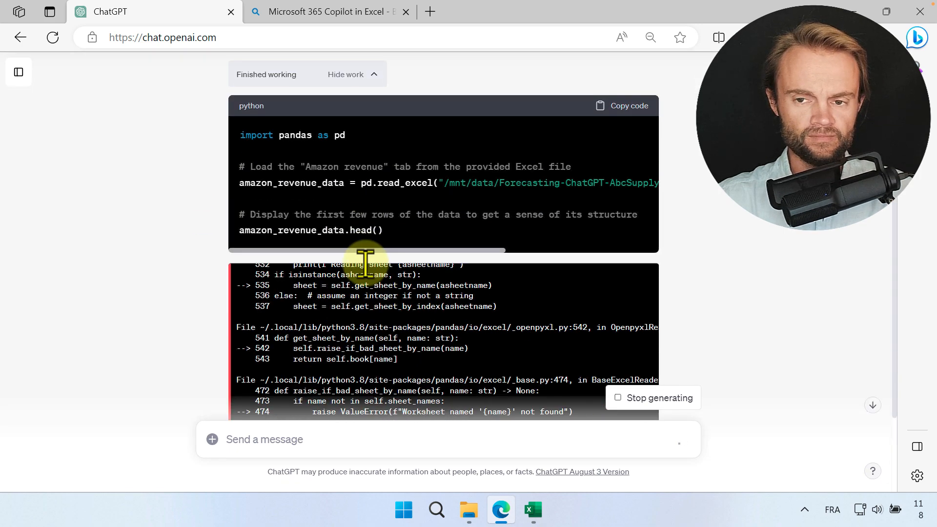
pyautogui.scroll(3)
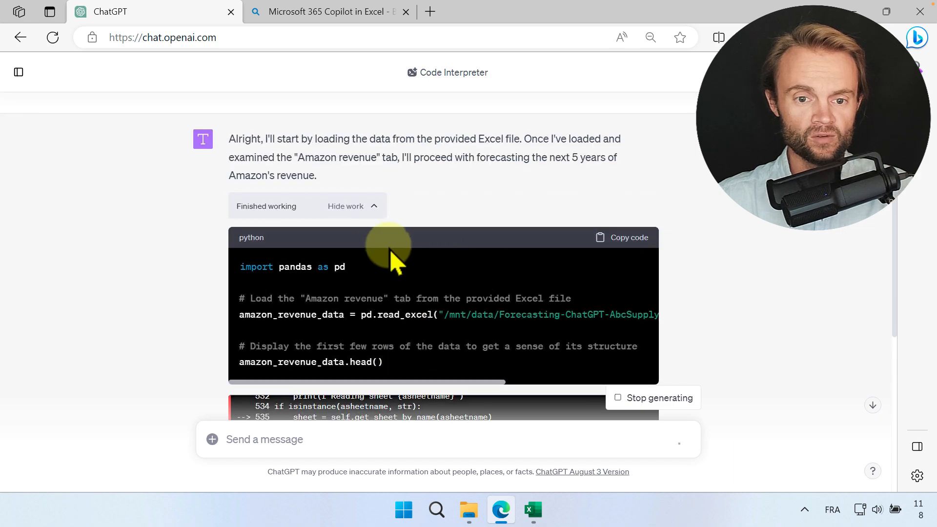
pyautogui.scroll(-3)
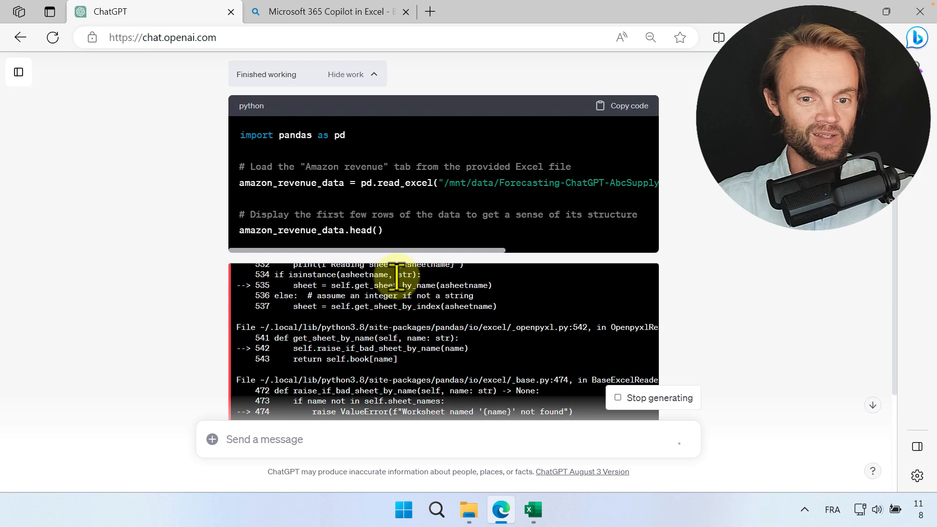
pyautogui.scroll(3)
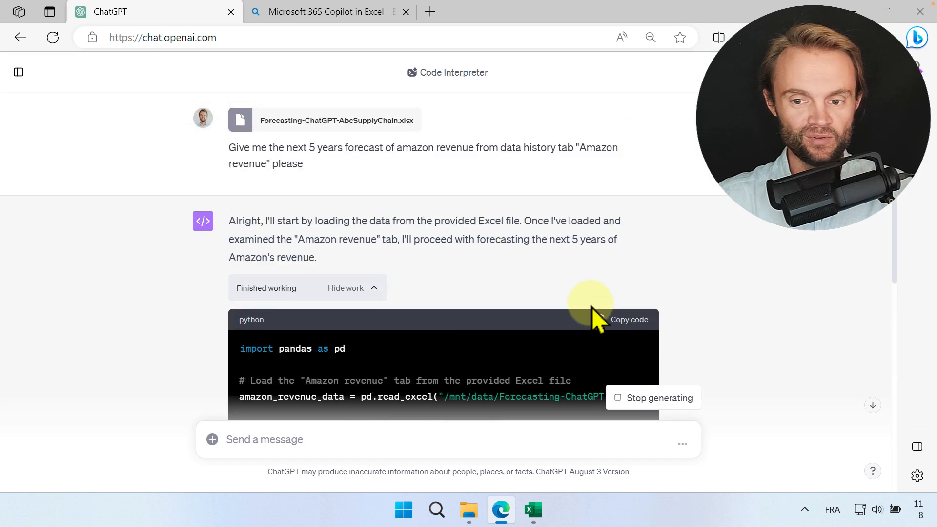
pyautogui.click(345, 288)
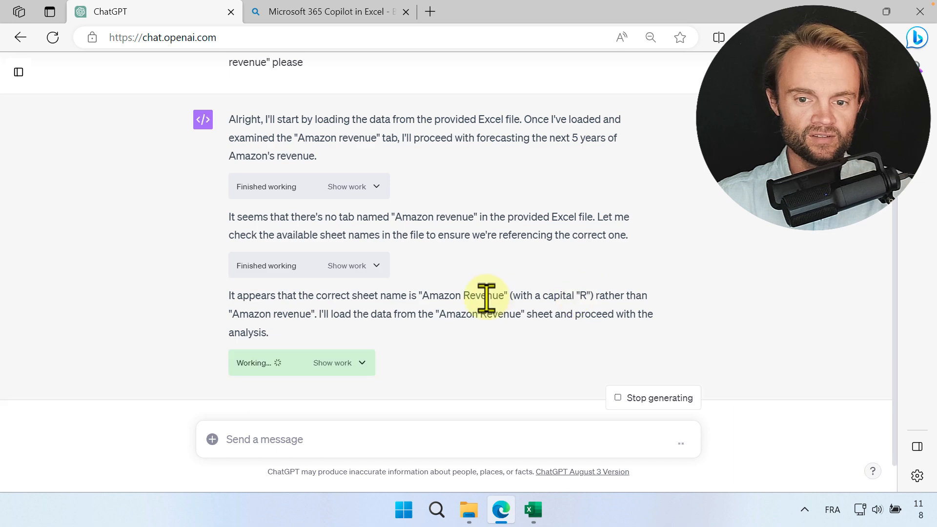
pyautogui.scroll(3)
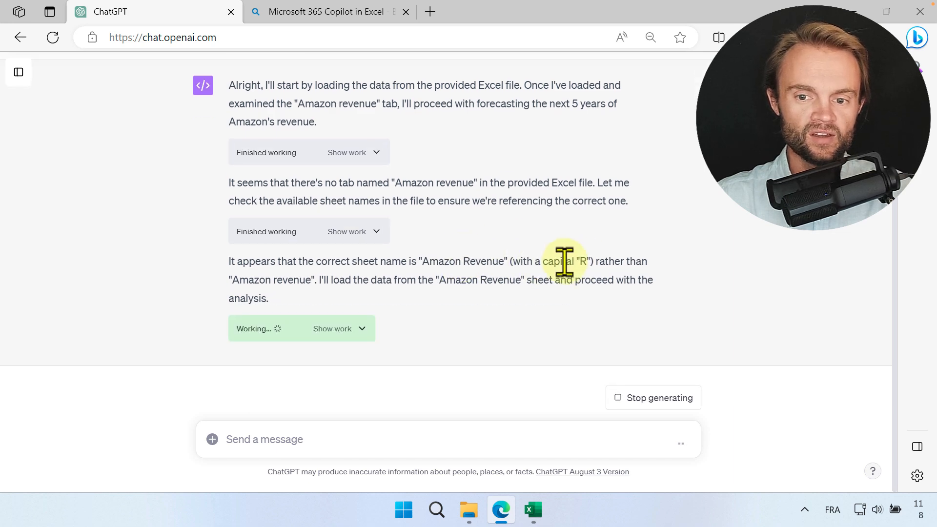
pyautogui.moveTo(486, 263)
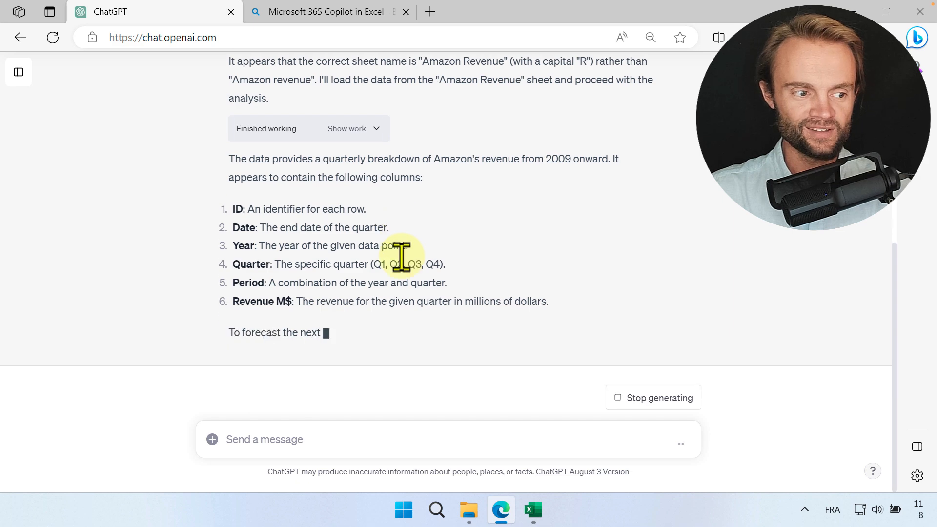
# Read ChatGPT's revenue chart, seasonality description and planned Prophet forecast.
pyautogui.scroll(-3)
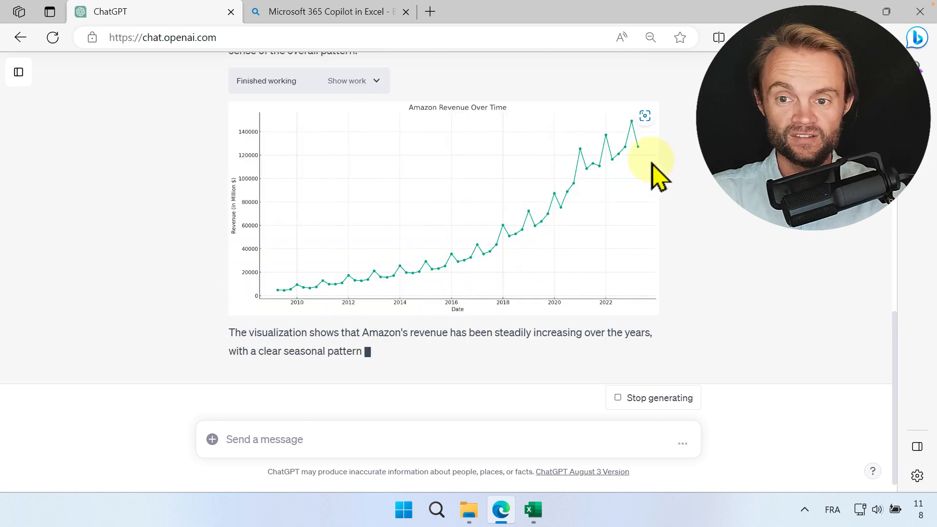
pyautogui.scroll(3)
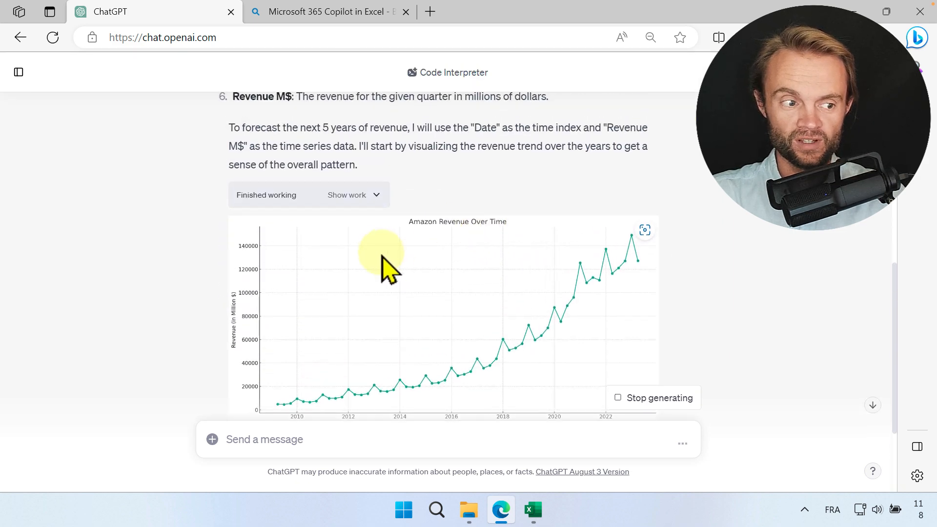
pyautogui.scroll(-3)
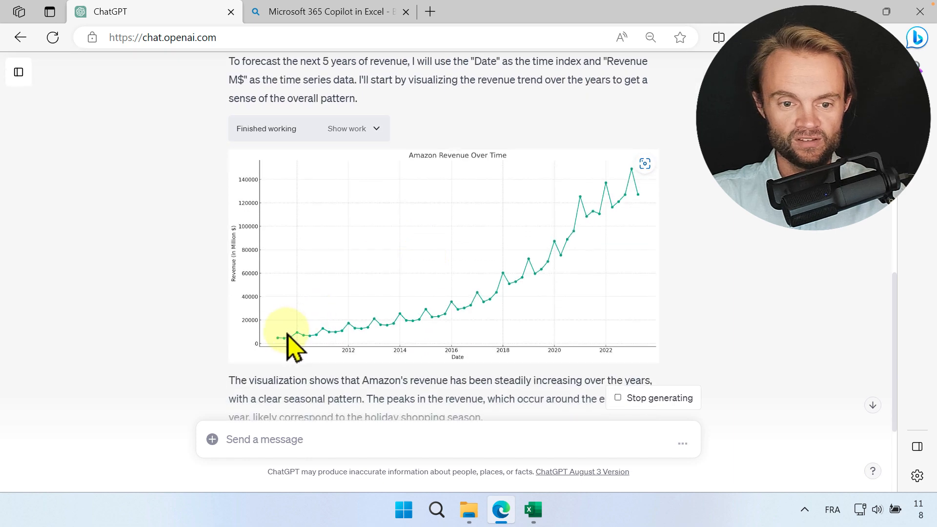
pyautogui.moveTo(561, 251)
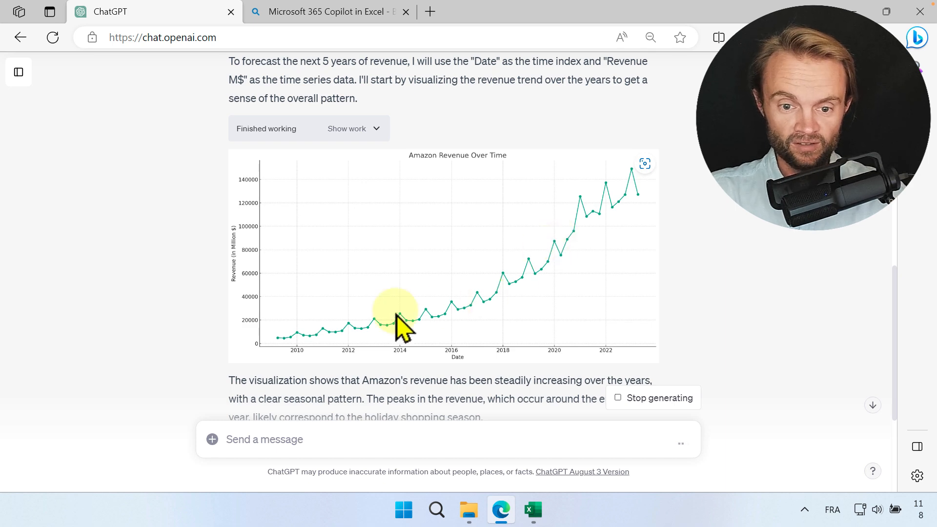
pyautogui.scroll(-3)
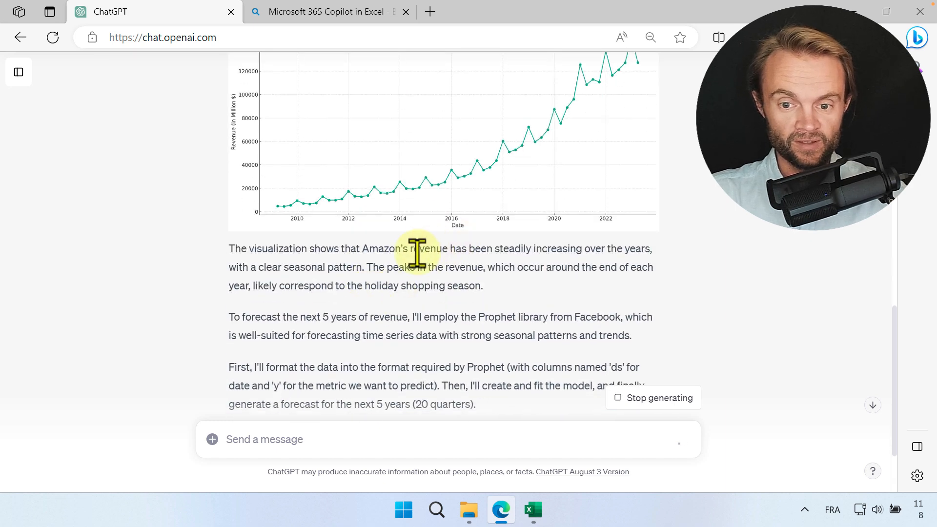
pyautogui.moveTo(454, 179)
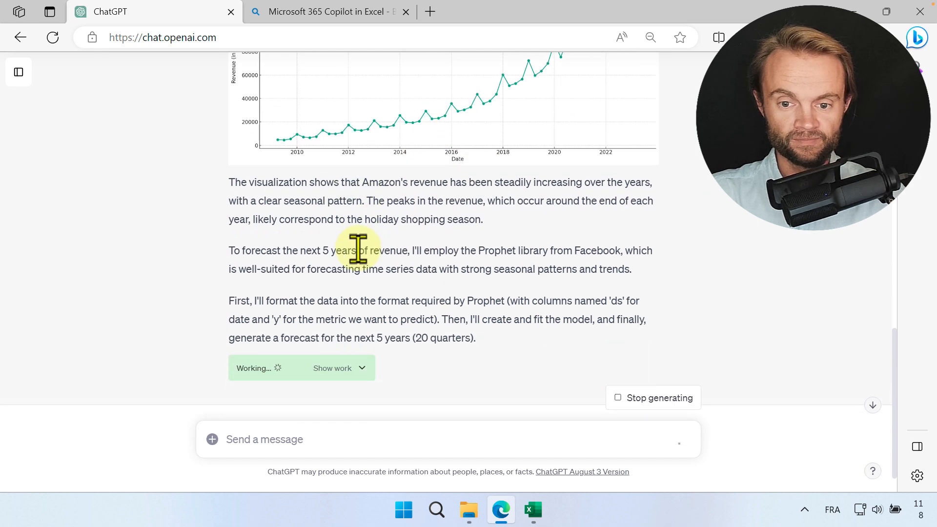
pyautogui.moveTo(472, 277)
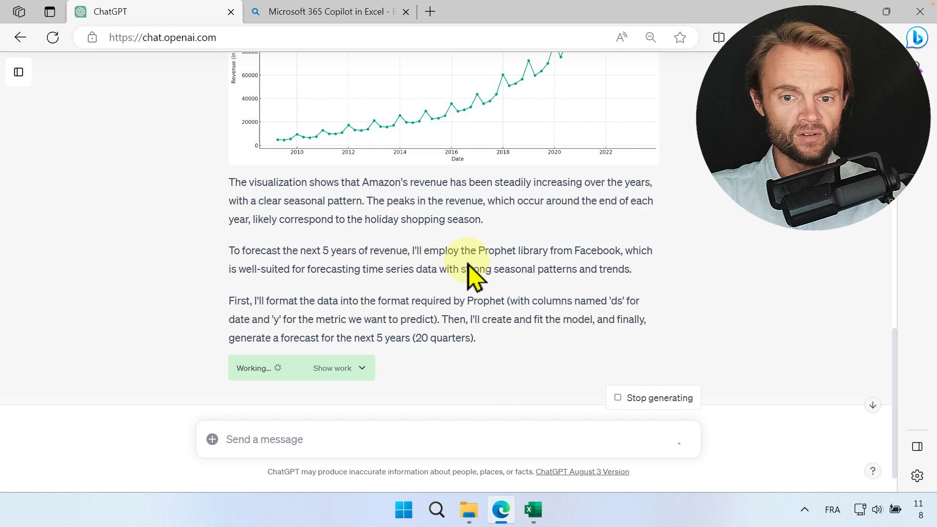
pyautogui.moveTo(553, 257)
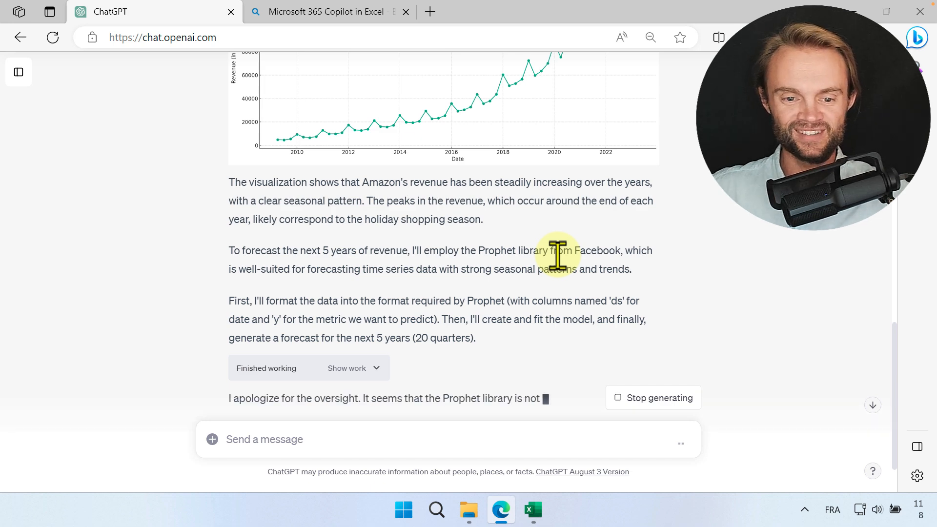
# Review the SARIMA decomposition plot and five-year forecast chart with confidence intervals.
pyautogui.scroll(-3)
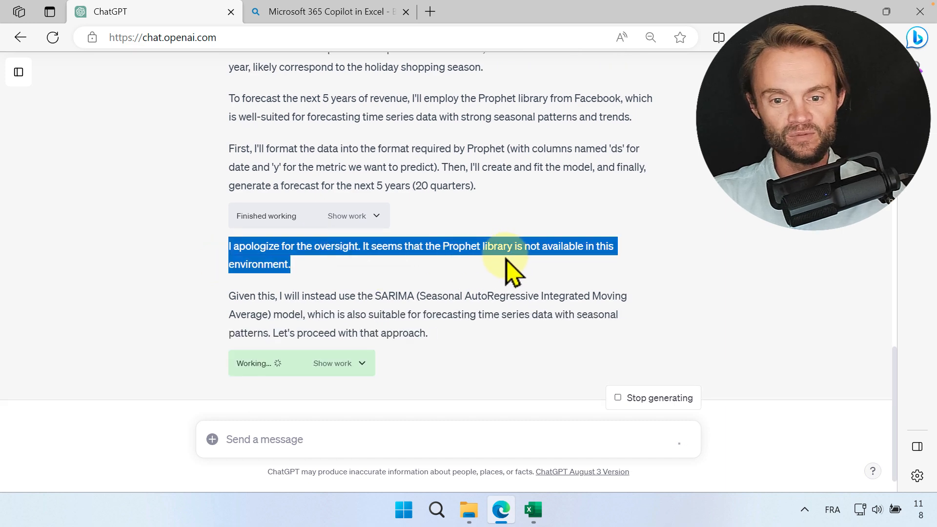
pyautogui.scroll(3)
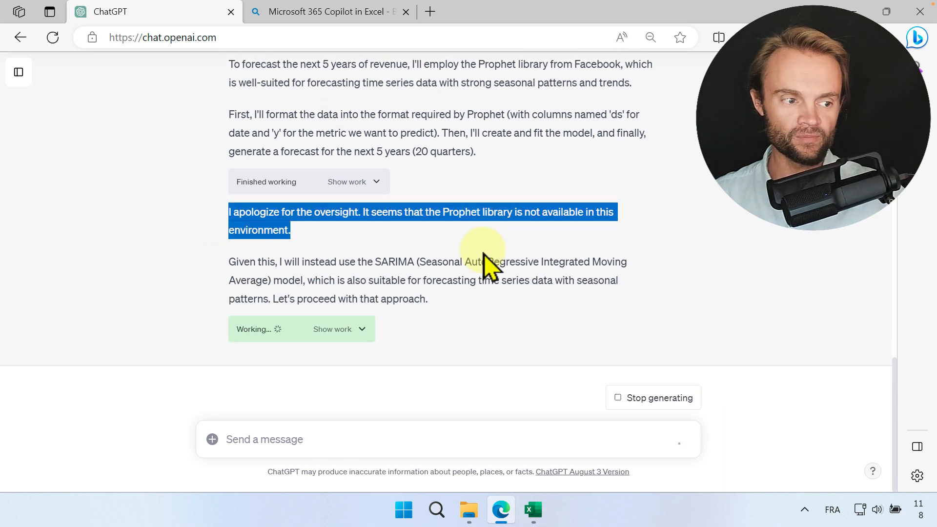
pyautogui.moveTo(412, 251)
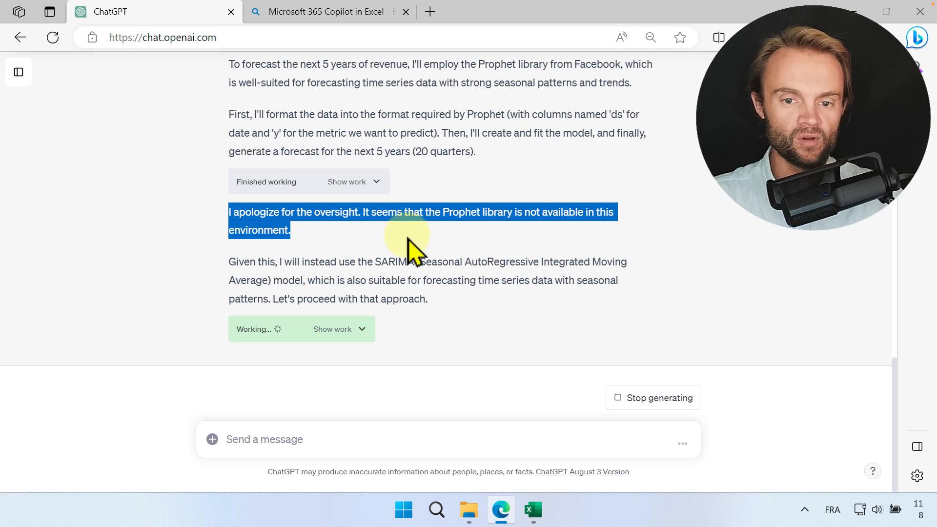
pyautogui.moveTo(481, 248)
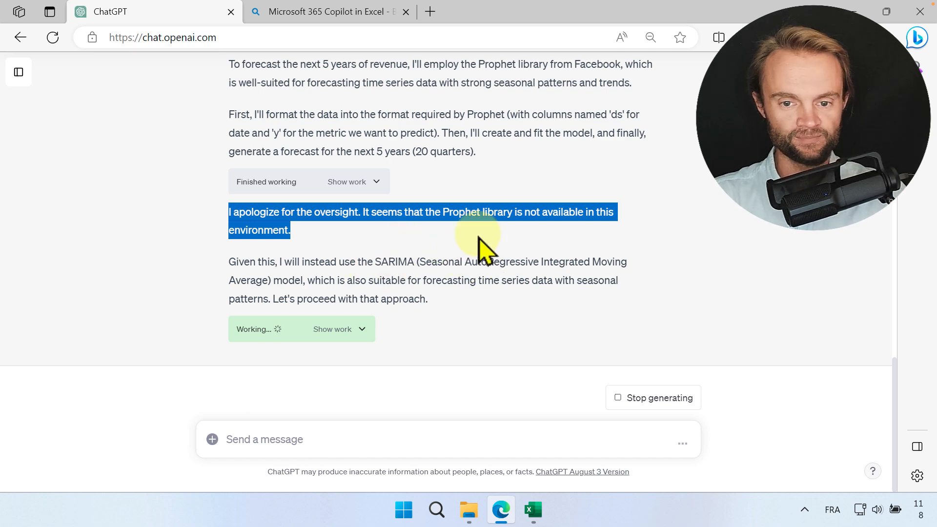
pyautogui.moveTo(478, 250)
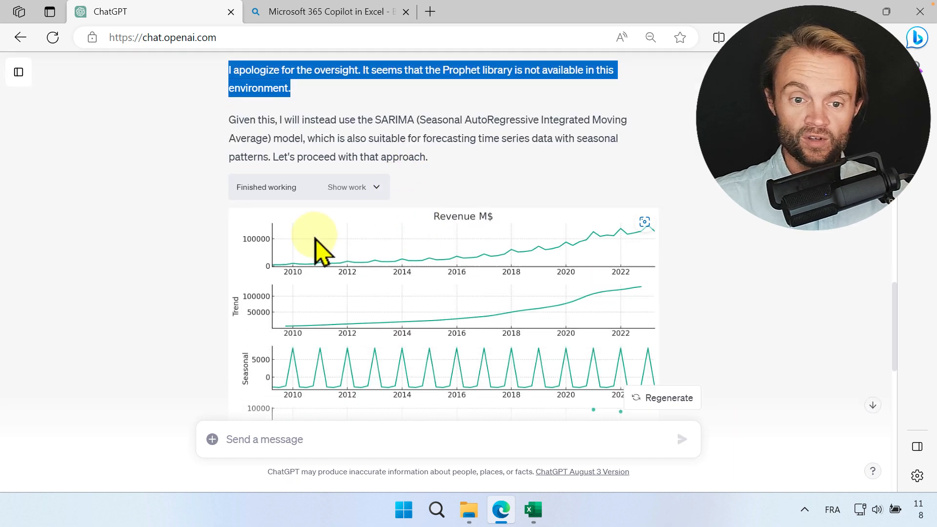
pyautogui.scroll(-3)
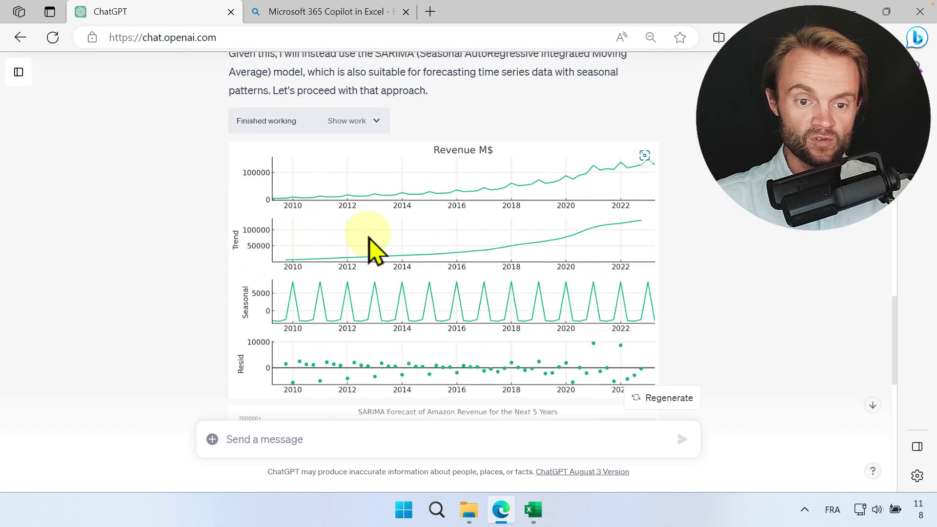
pyautogui.scroll(-3)
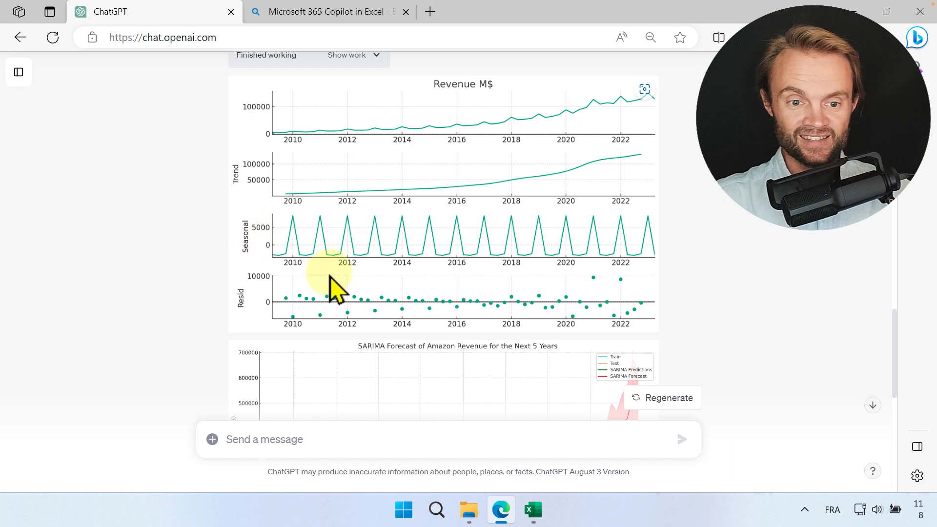
pyautogui.scroll(-3)
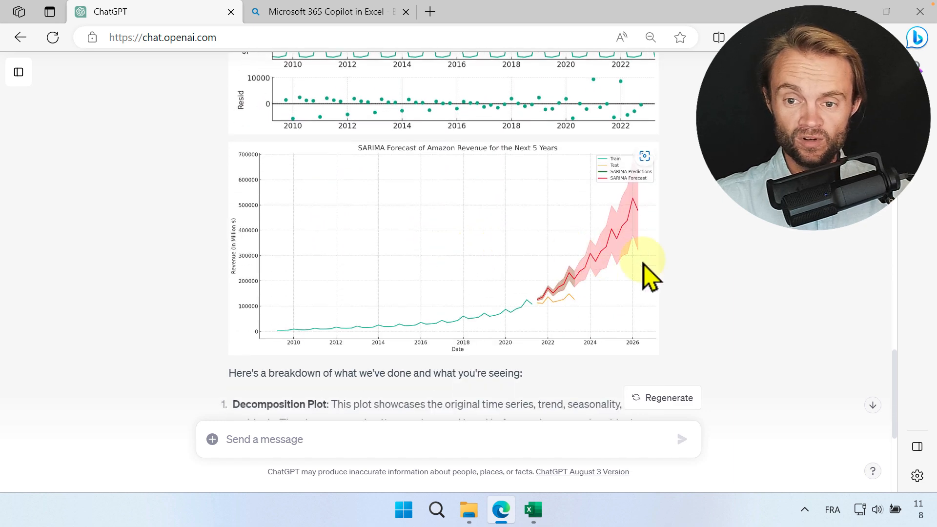
pyautogui.moveTo(546, 310)
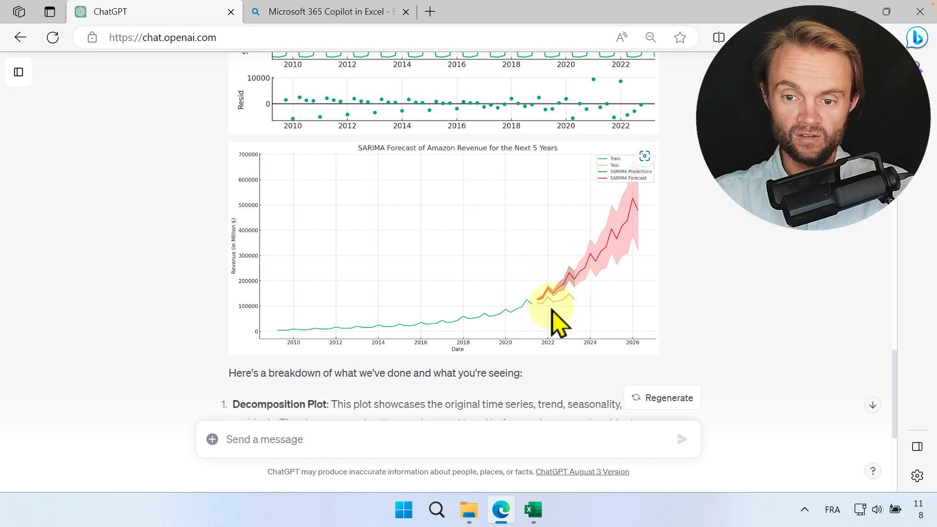
pyautogui.scroll(-3)
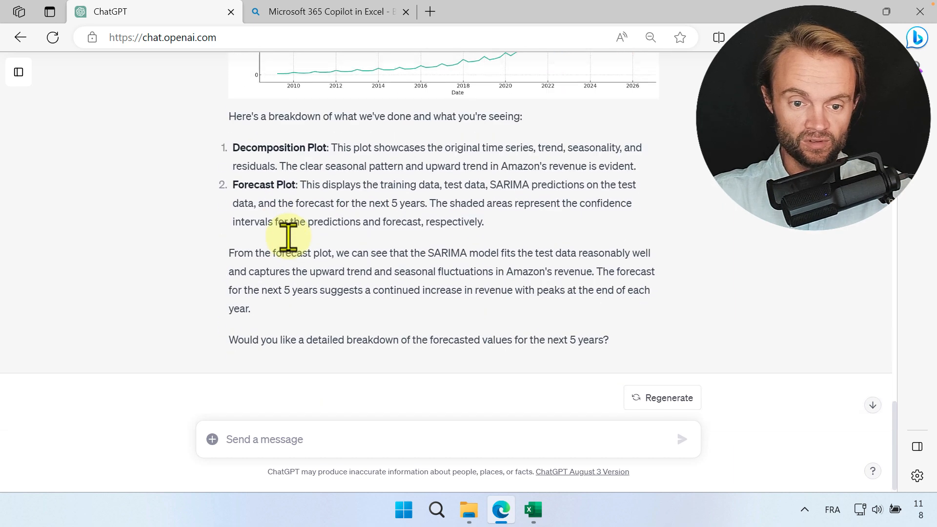
pyautogui.scroll(3)
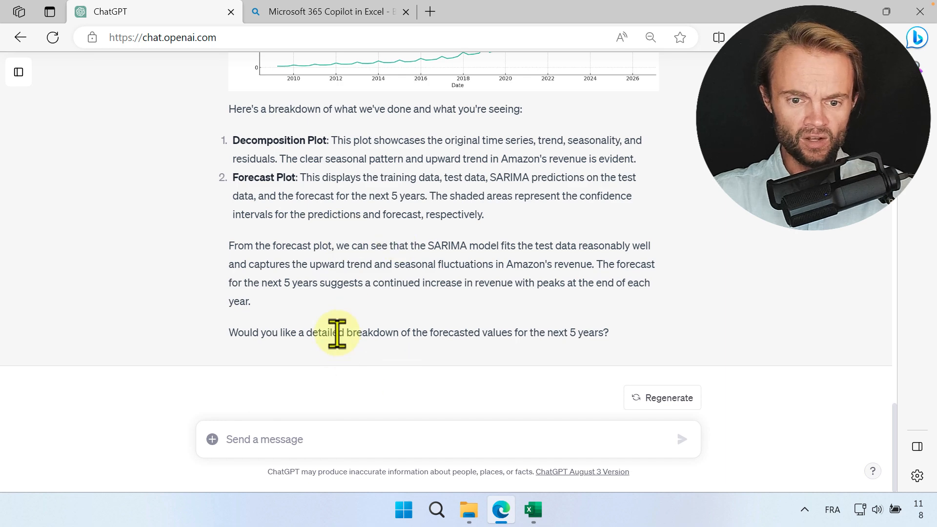
pyautogui.moveTo(291, 439)
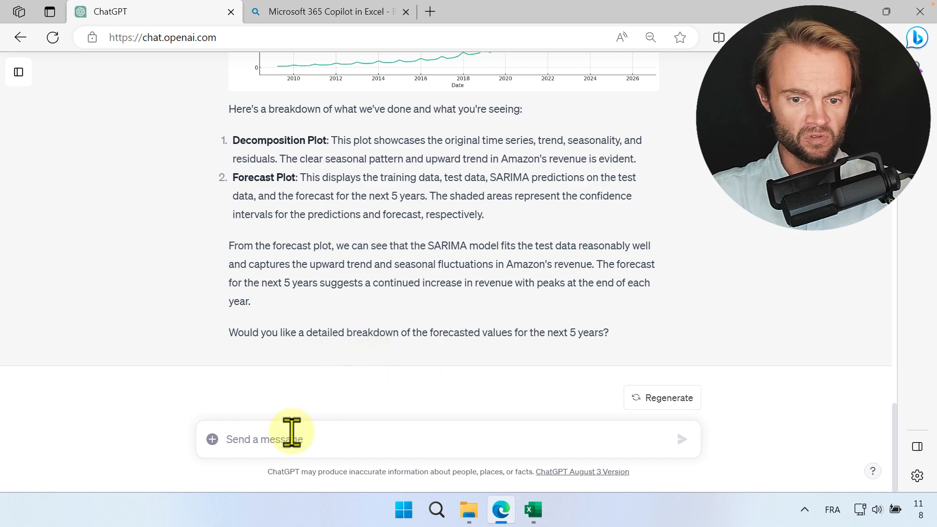
# Reply 'yes' and review the quarterly revenue forecast table through March 2026.
pyautogui.click(293, 439)
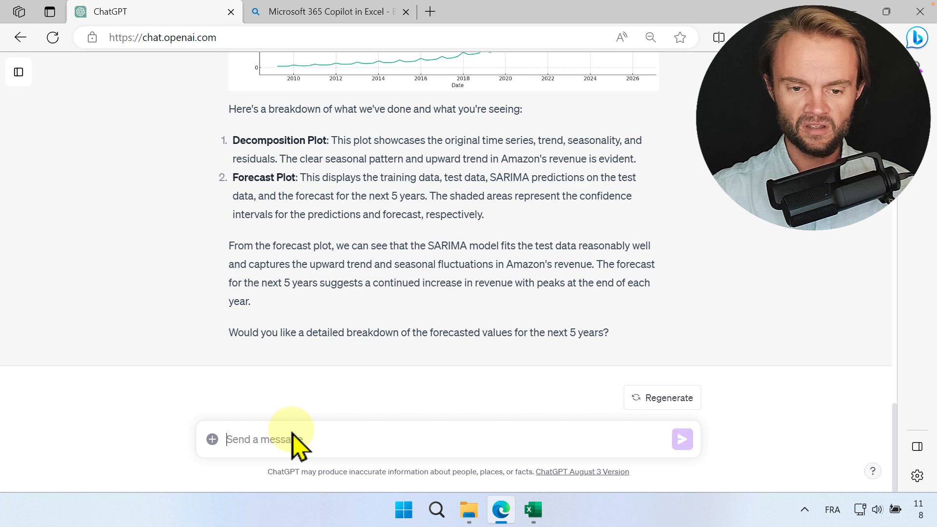
pyautogui.click(681, 439)
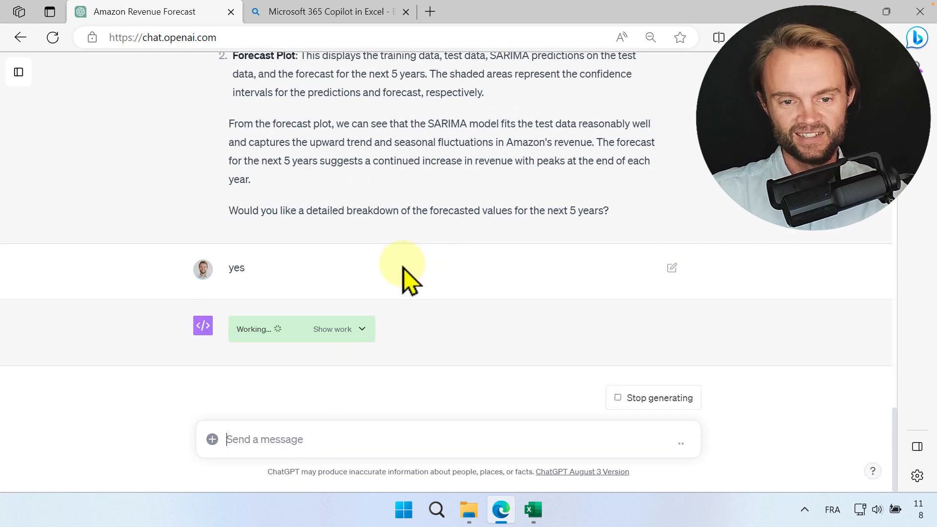
pyautogui.moveTo(350, 278)
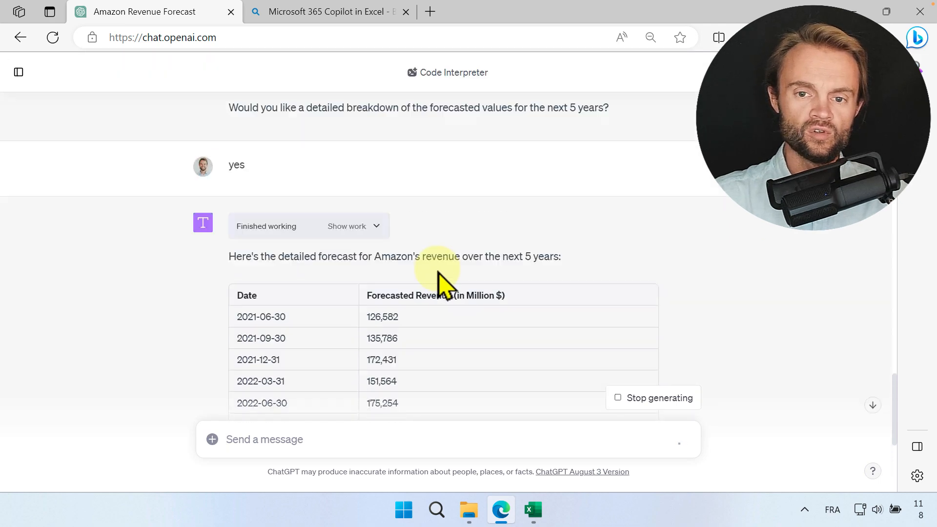
pyautogui.scroll(-3)
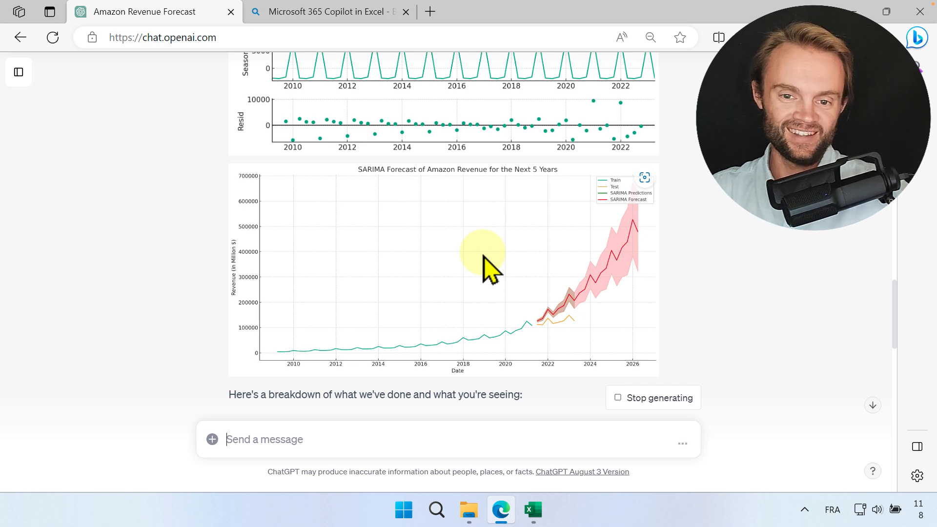
pyautogui.scroll(-3)
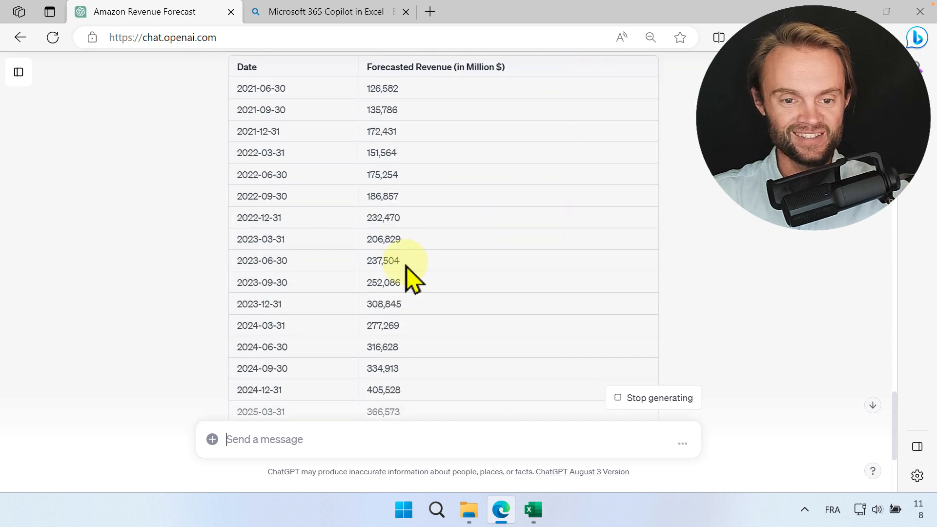
pyautogui.scroll(3)
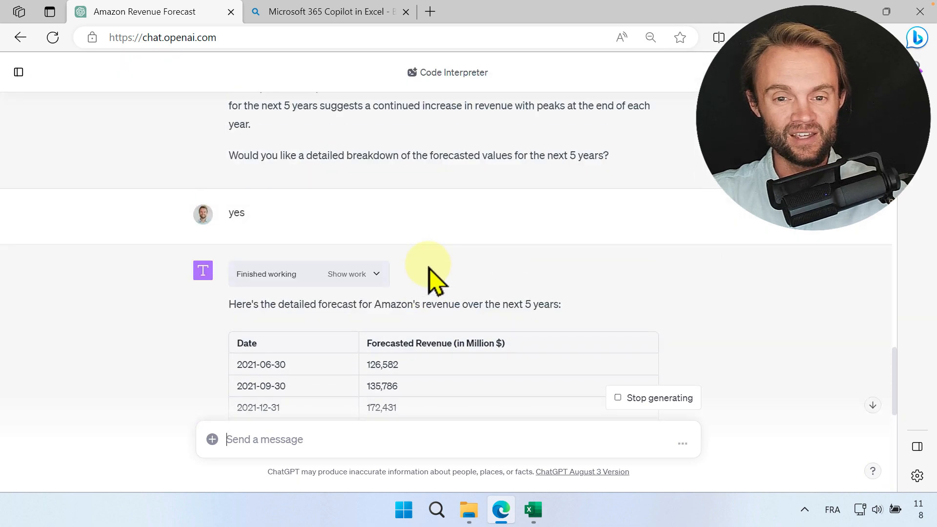
pyautogui.scroll(3)
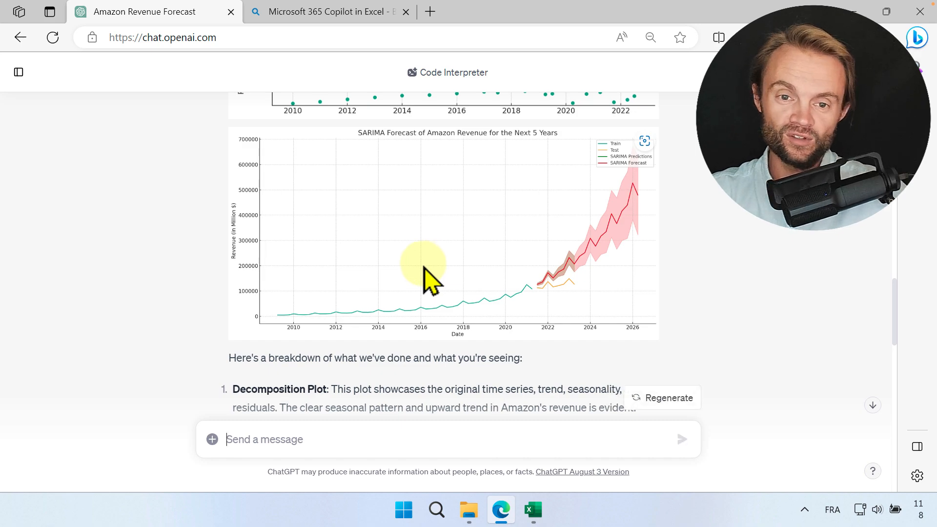
pyautogui.scroll(-3)
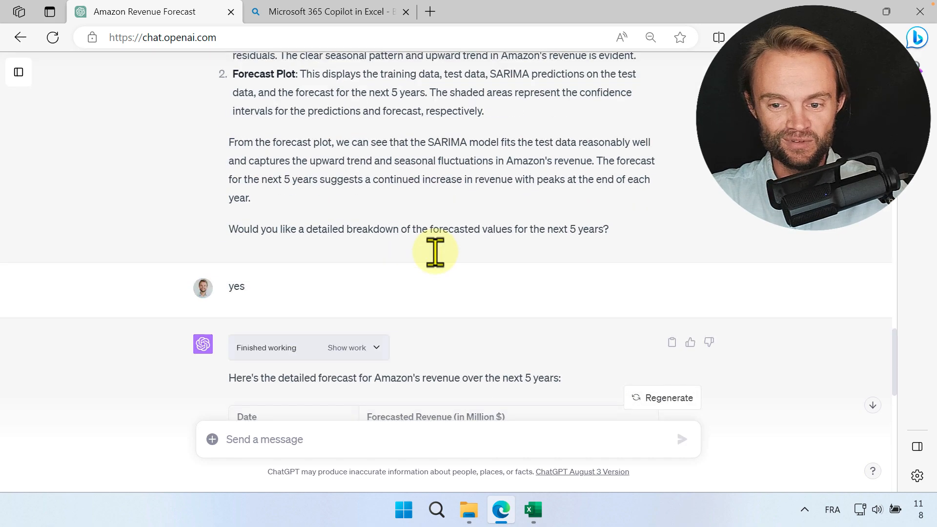
pyautogui.scroll(3)
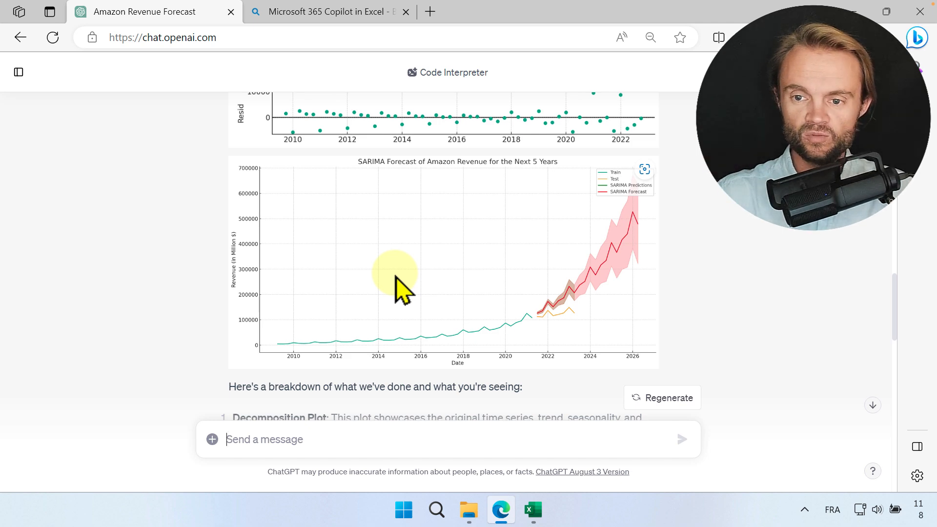
pyautogui.scroll(-3)
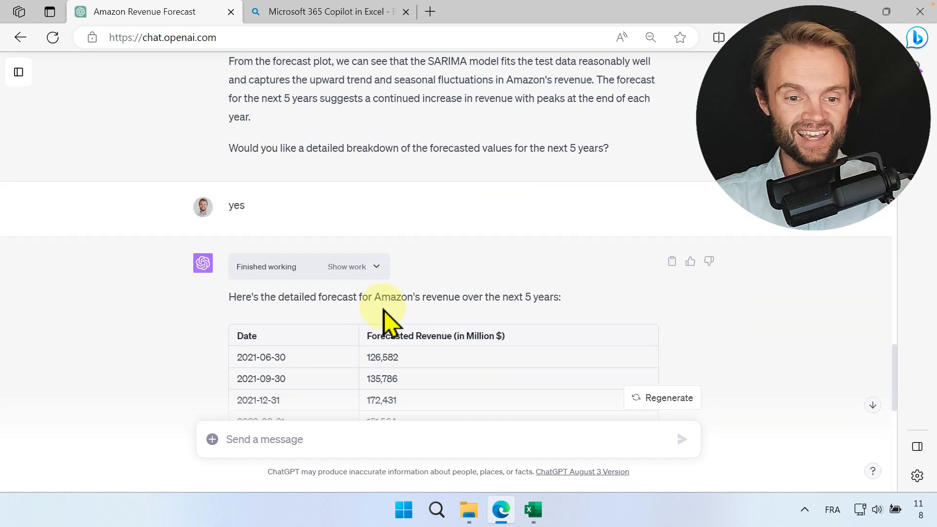
pyautogui.scroll(-3)
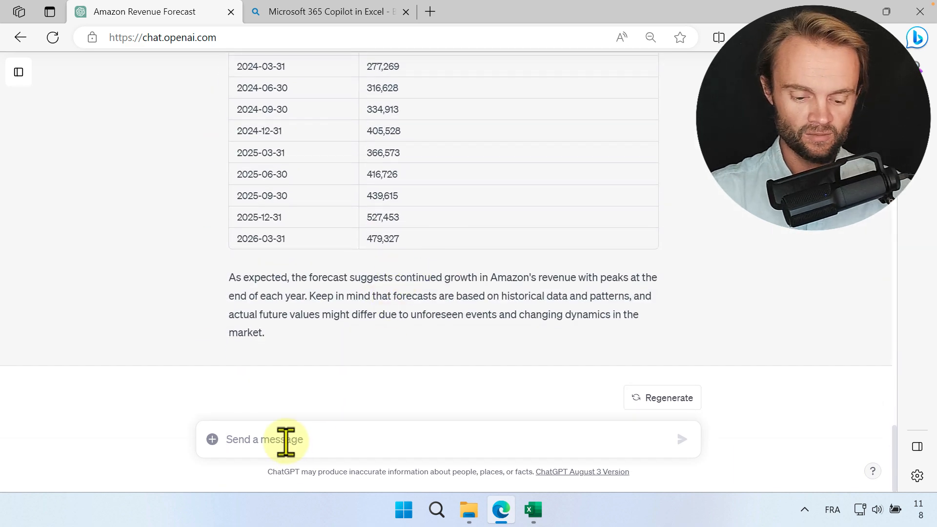
# Send 'send me the excel file with all data history, forecast, interval and graph'.
pyautogui.write('send me the e')
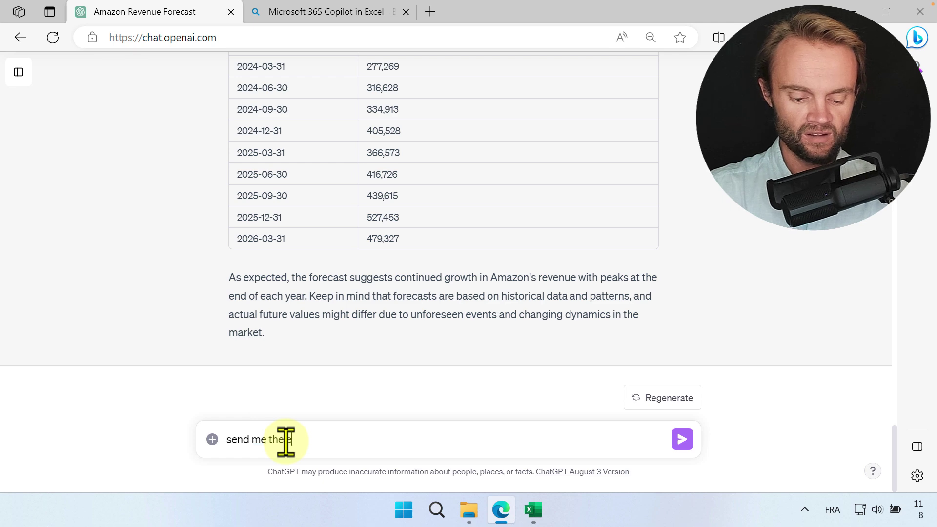
pyautogui.write('xcel')
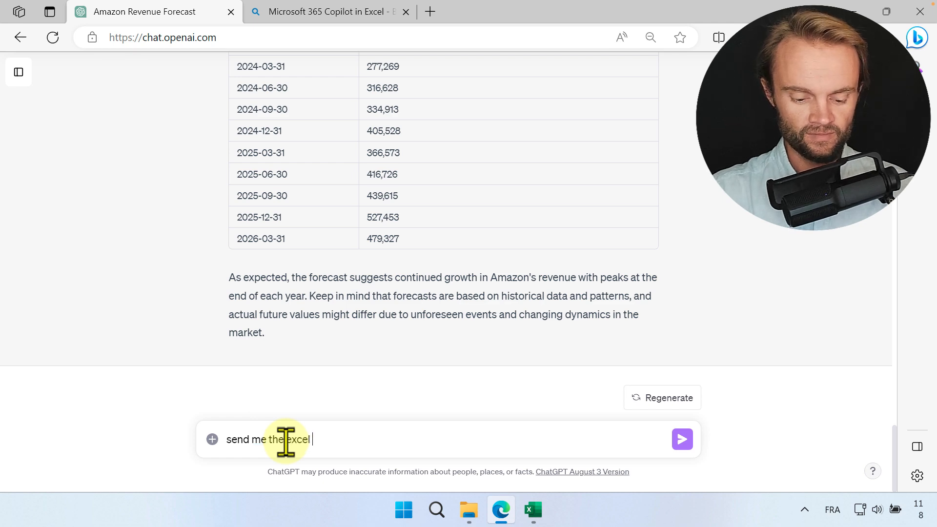
pyautogui.write('file wi')
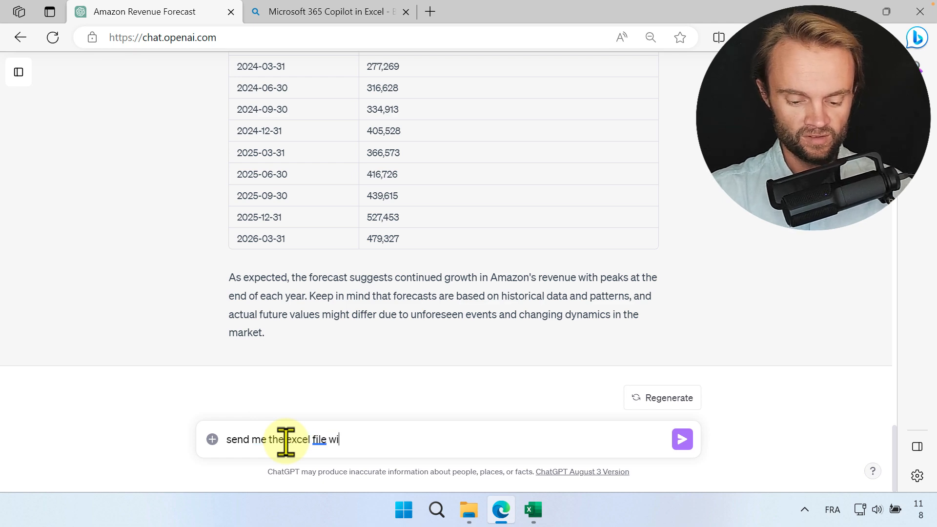
pyautogui.write('th all data')
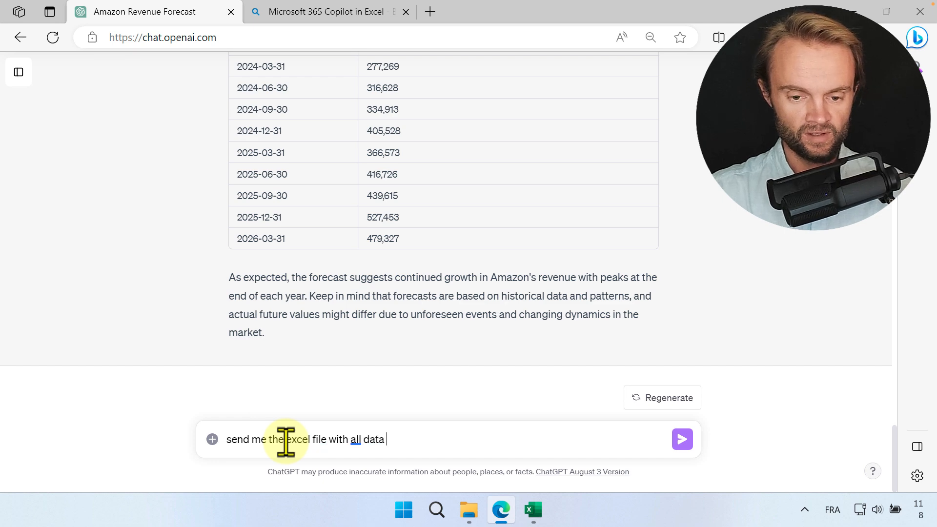
pyautogui.write('his')
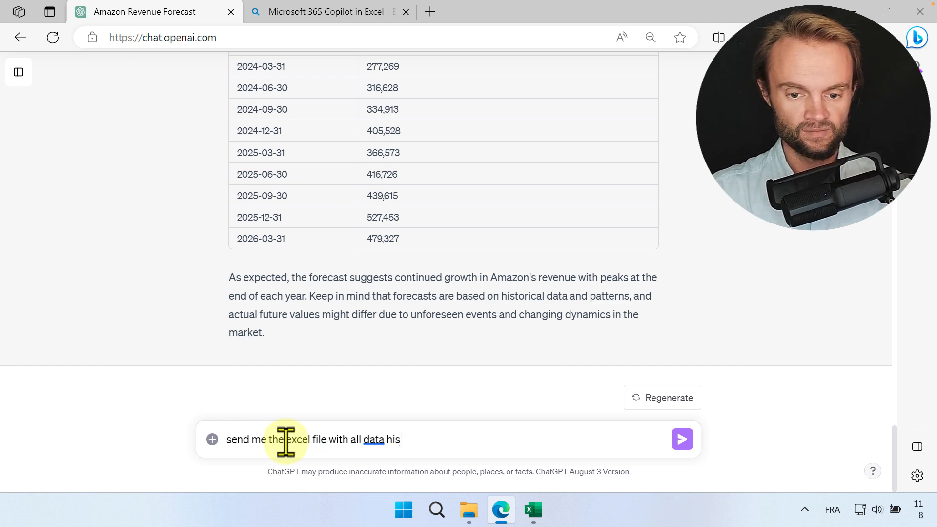
pyautogui.write('tory')
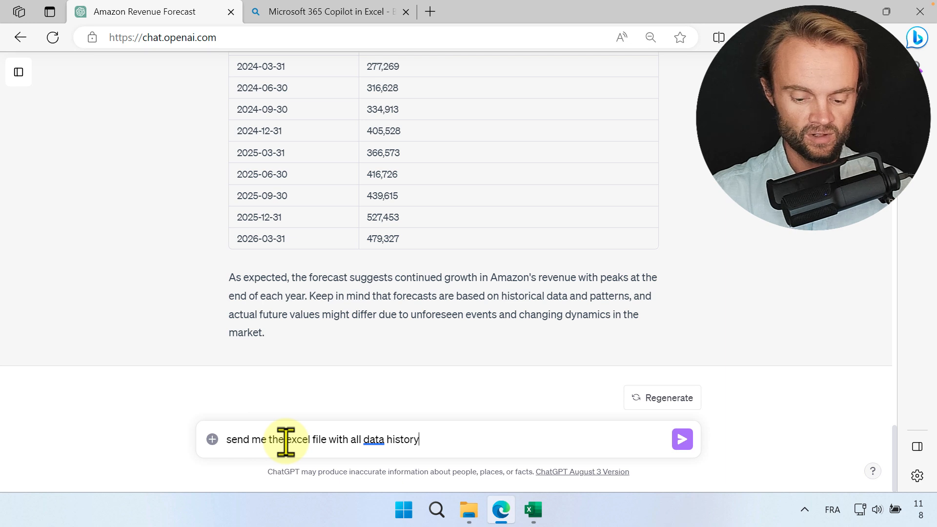
pyautogui.write(', forecast,')
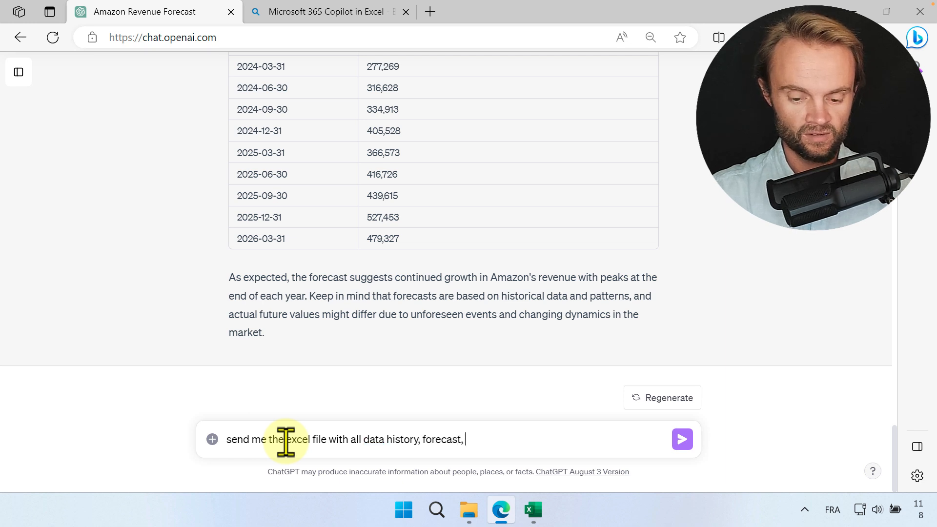
pyautogui.write('interval')
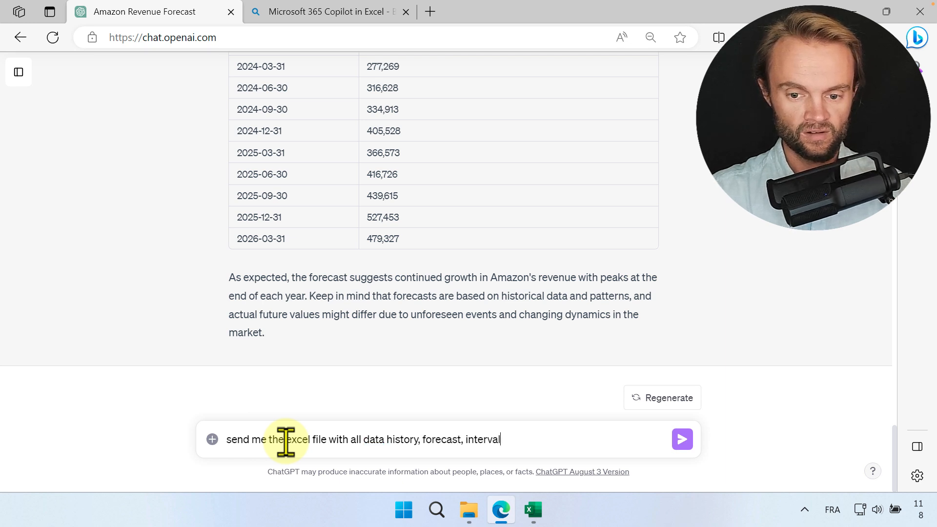
pyautogui.write('and grap')
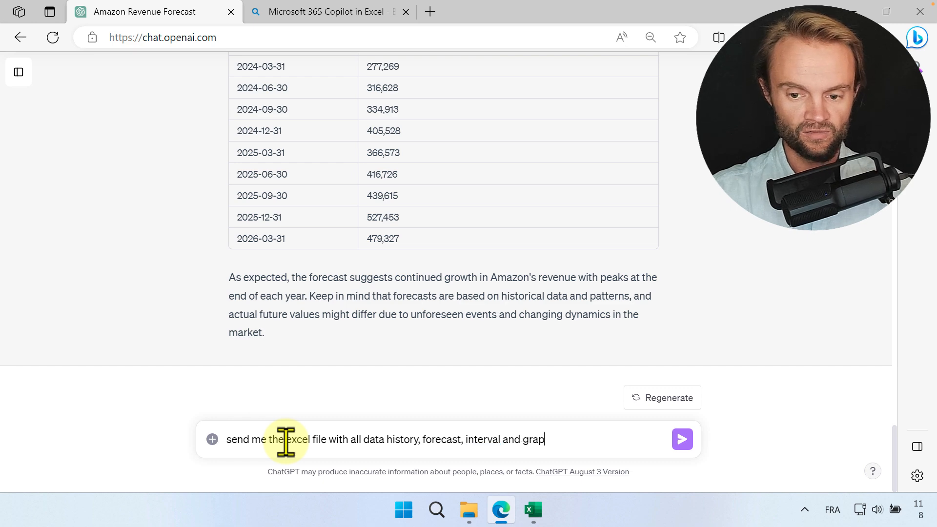
pyautogui.click(681, 439)
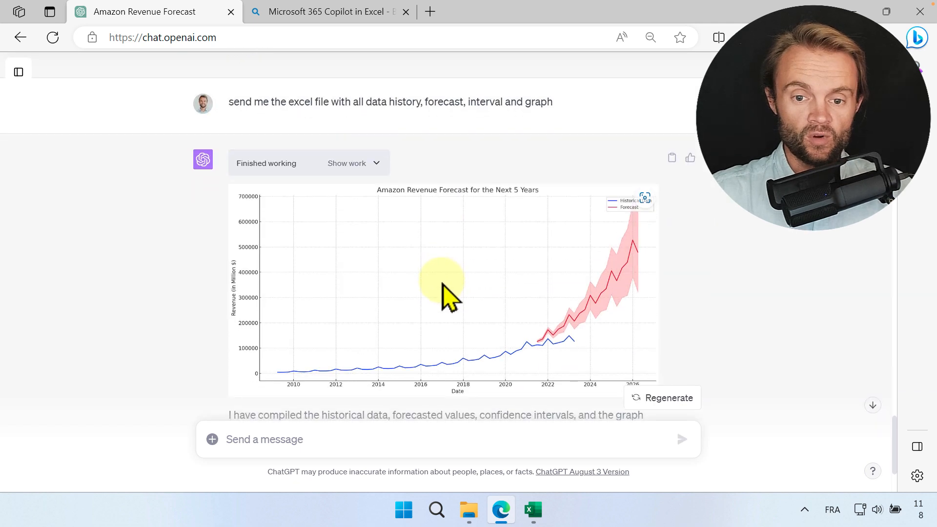
# Open the downloaded workbook, check the Forecast (Next 5 Years) sheet, and return to ChatGPT.
pyautogui.scroll(-3)
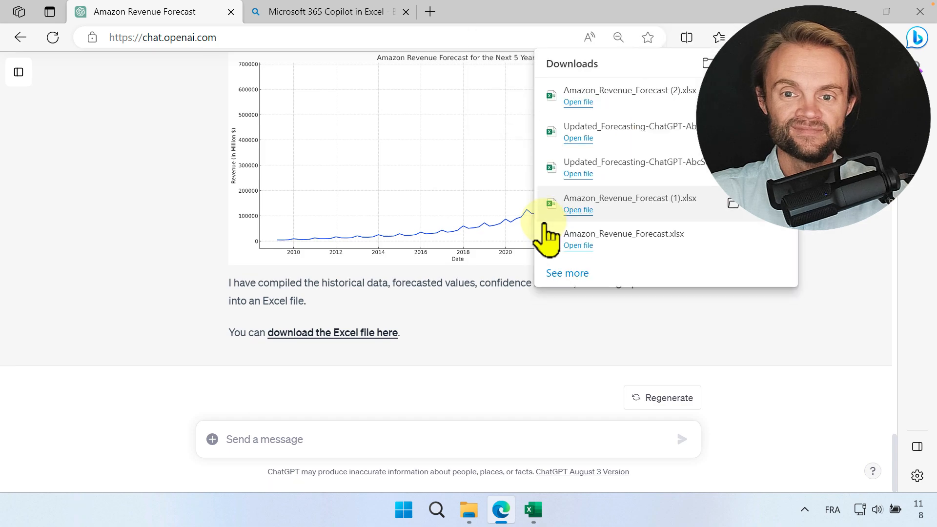
pyautogui.moveTo(636, 135)
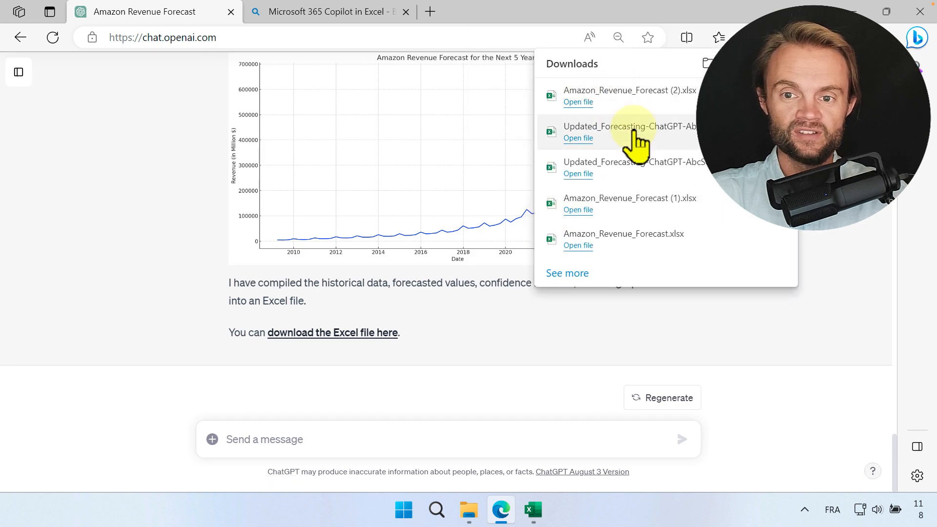
pyautogui.click(577, 101)
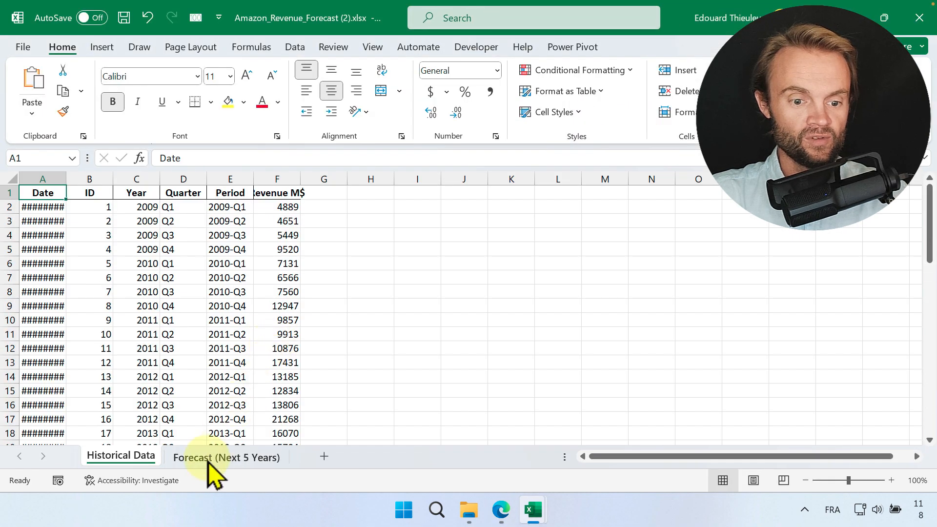
pyautogui.click(226, 457)
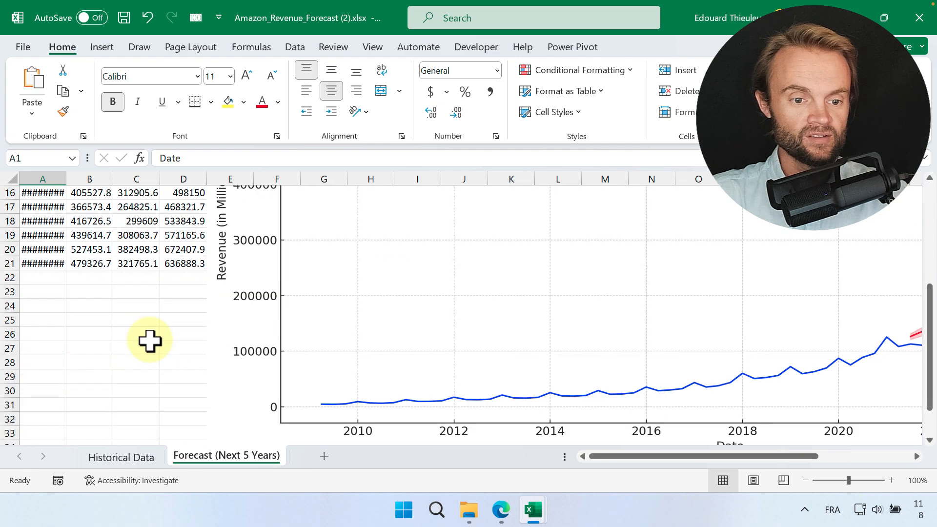
pyautogui.scroll(-3)
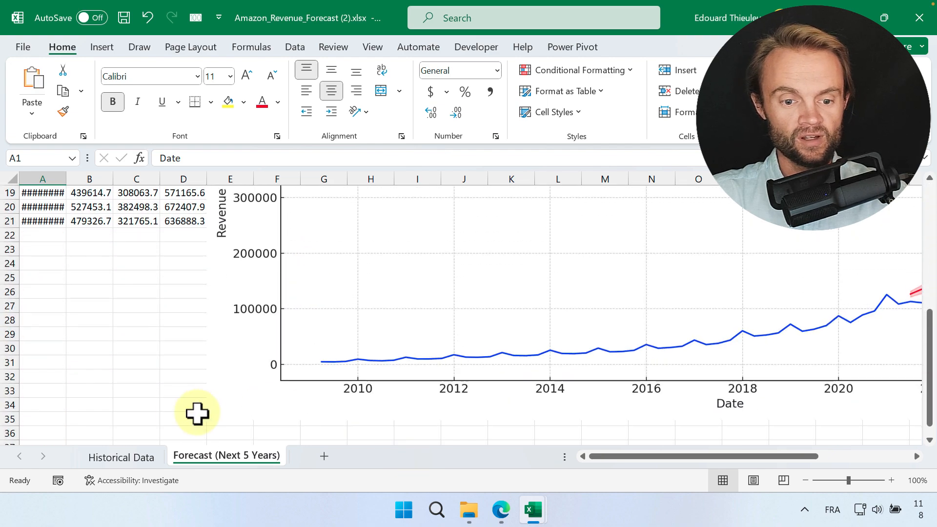
pyautogui.click(501, 510)
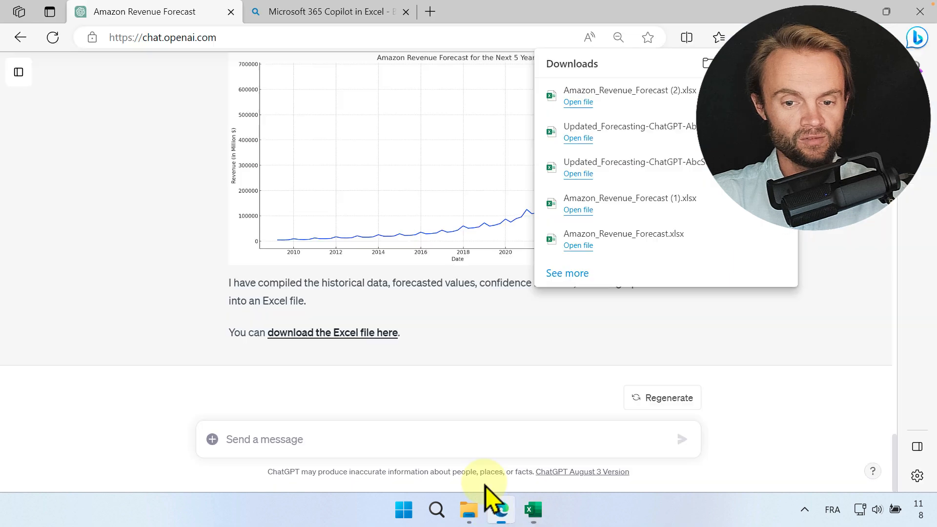
# Ask ChatGPT to combine all data into one tab with Excel formulas, then open the downloaded workbook.
pyautogui.write('combine all data')
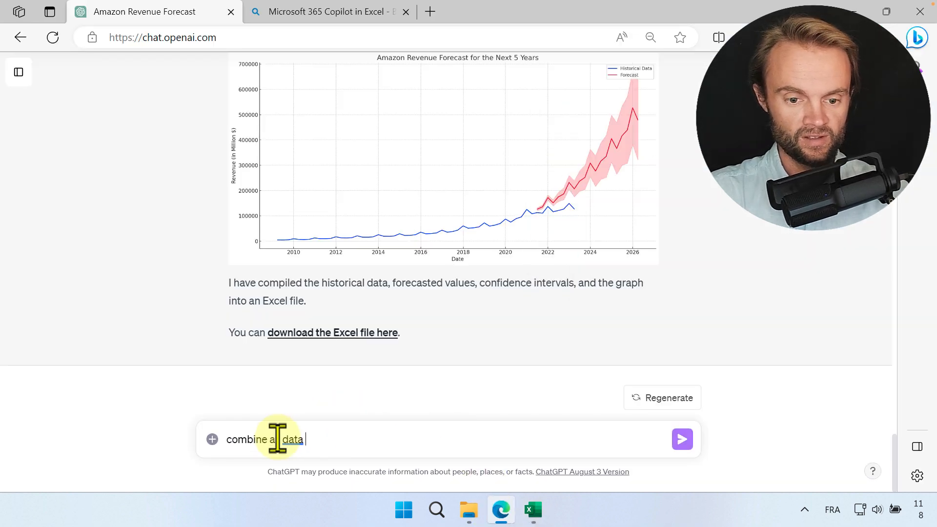
pyautogui.write('in the same tab and a')
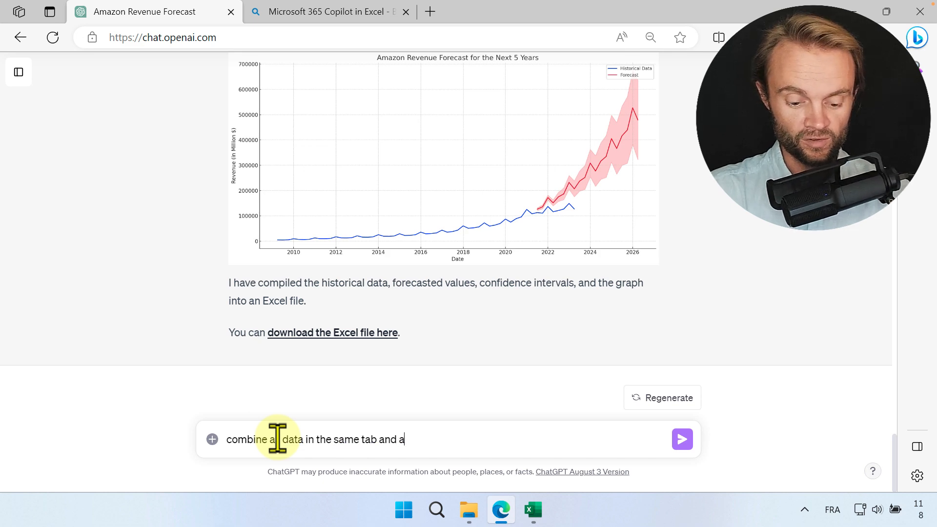
pyautogui.write('dd excel')
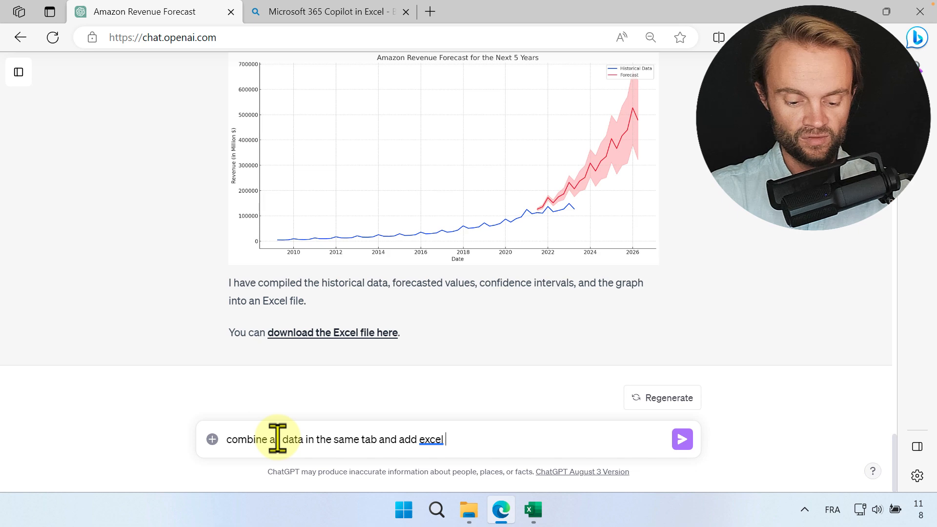
pyautogui.write('formu')
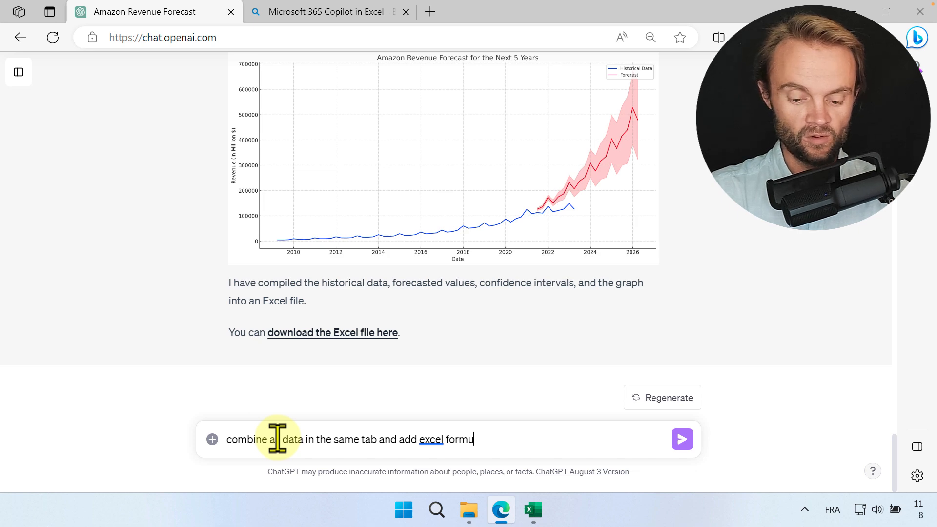
pyautogui.click(681, 439)
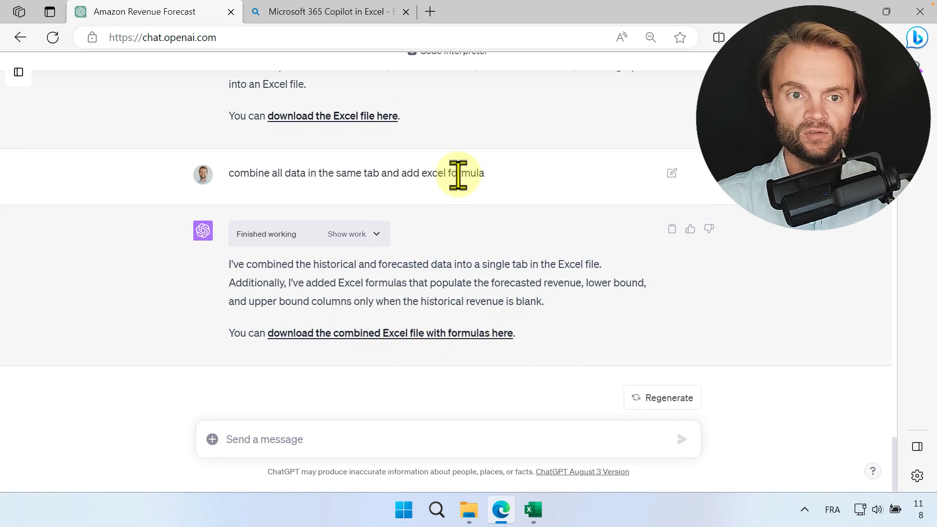
pyautogui.click(531, 510)
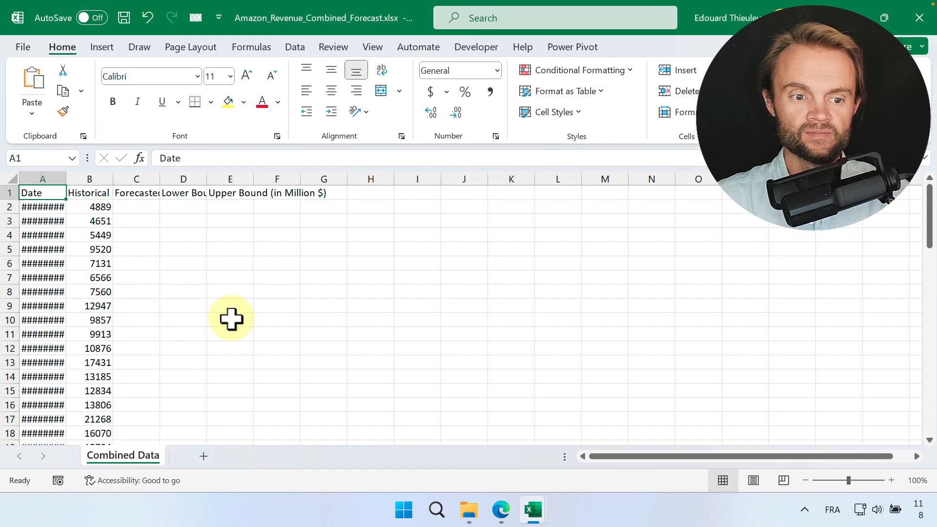
# Review the forecast and bound columns on Combined Data, then return to the Forecasting workbook.
pyautogui.scroll(-3)
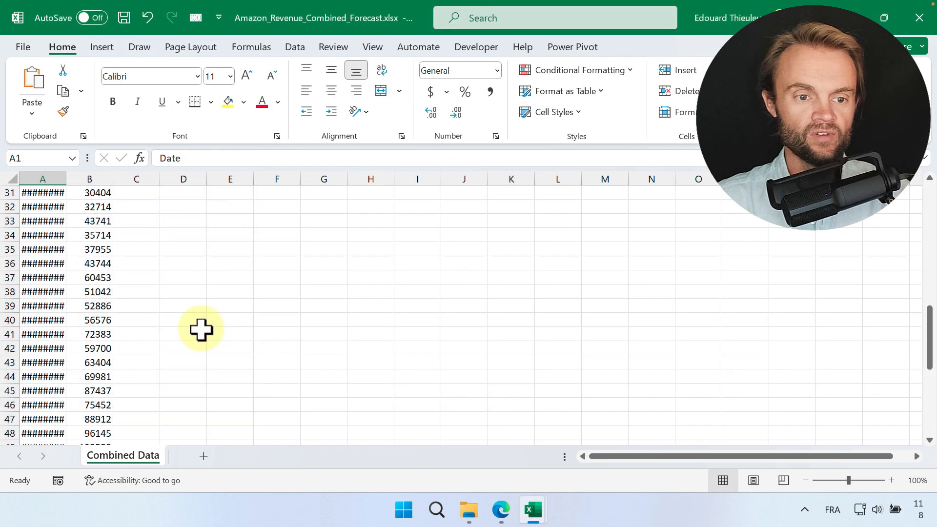
pyautogui.scroll(-3)
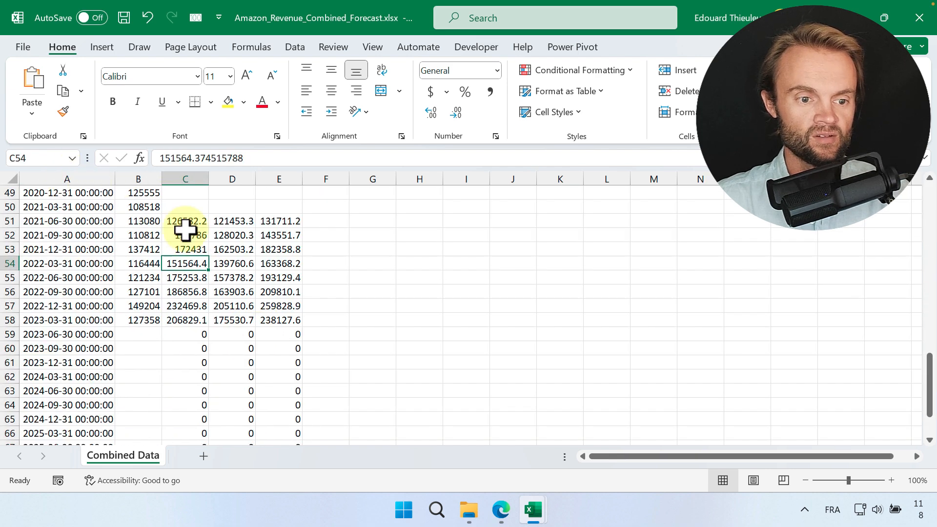
pyautogui.scroll(3)
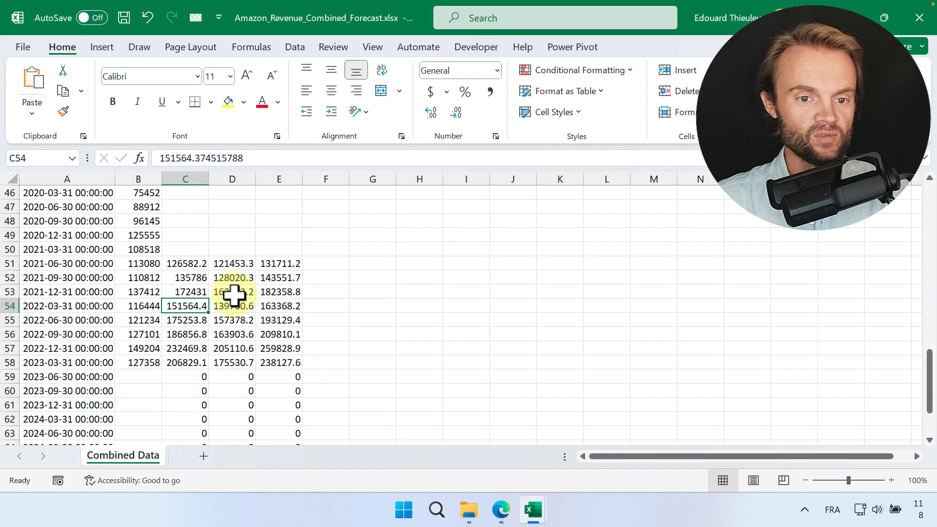
pyautogui.scroll(3)
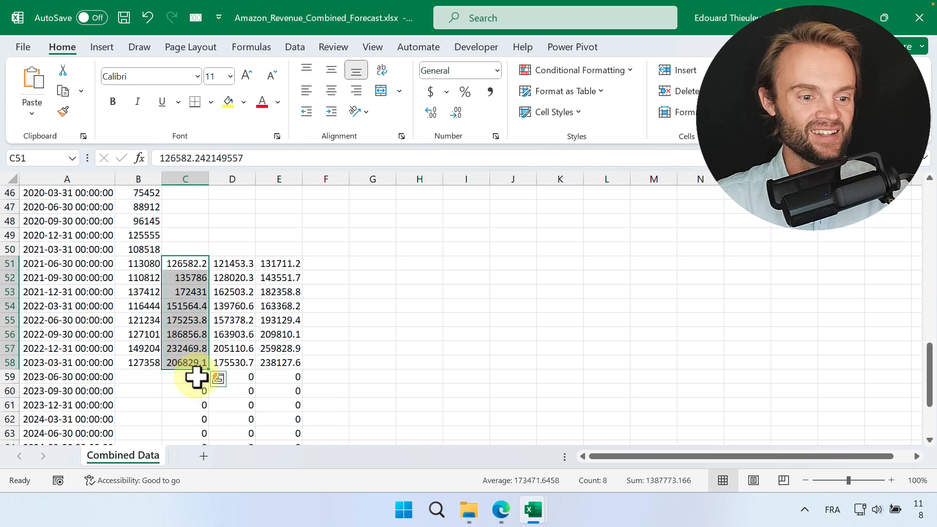
pyautogui.scroll(3)
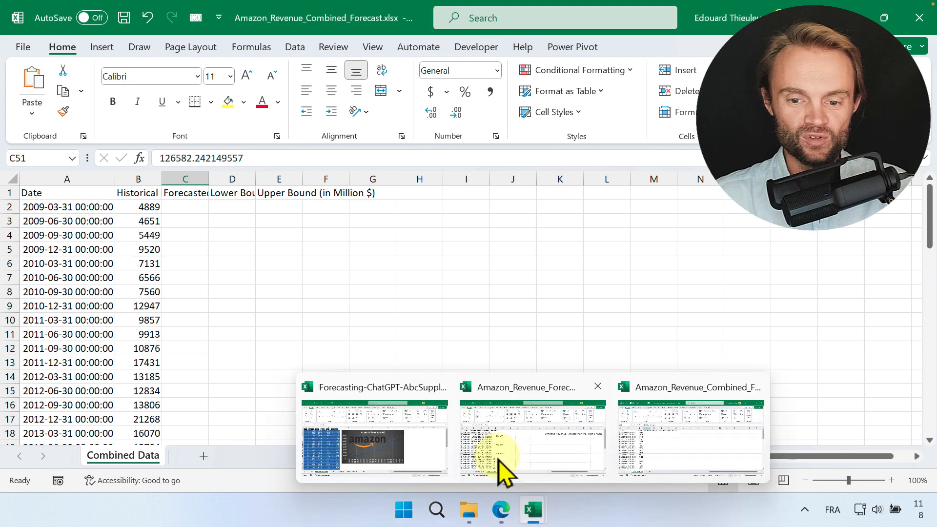
pyautogui.click(374, 439)
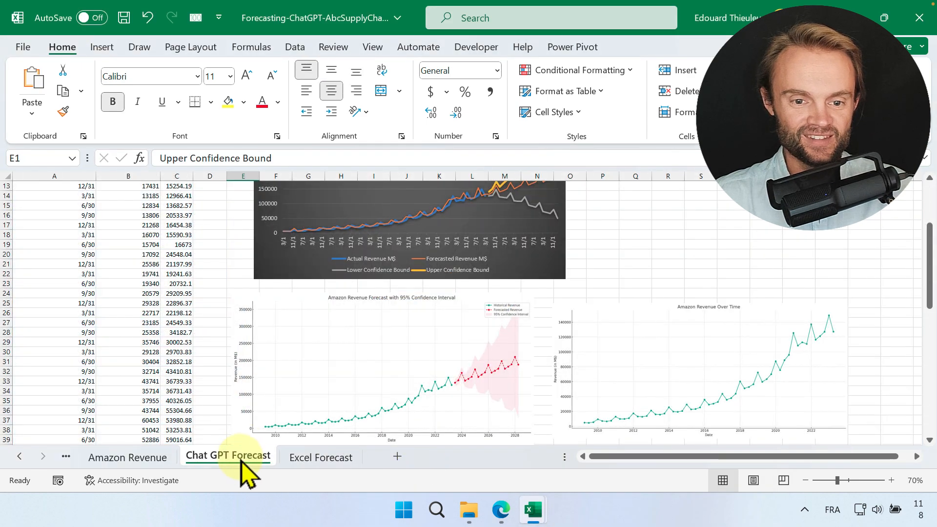
# Look over the ChatGPT Forecast chart, then go to the Amazon Revenue sheet.
pyautogui.scroll(-3)
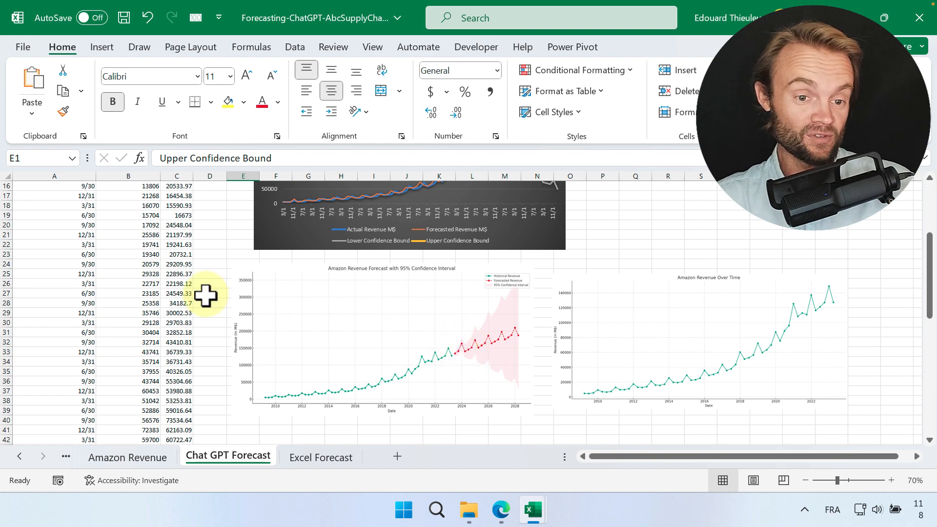
pyautogui.scroll(3)
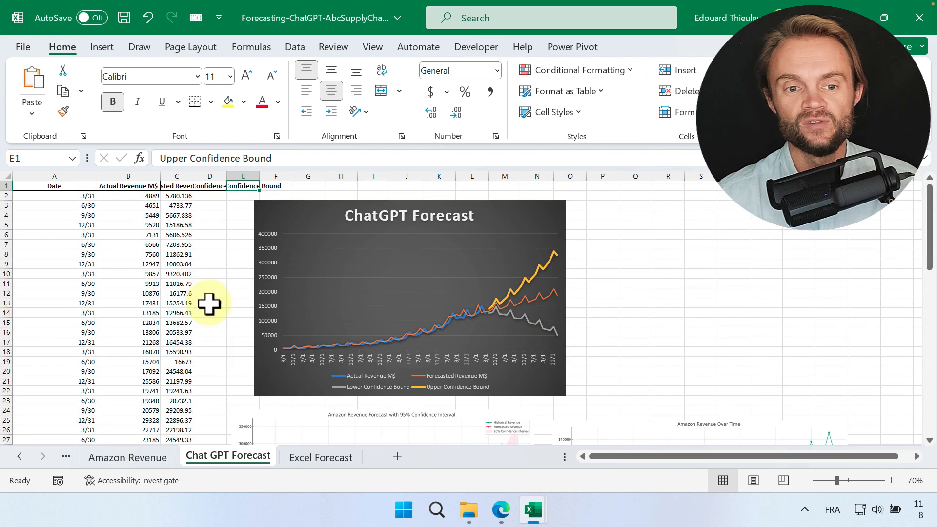
pyautogui.moveTo(356, 320)
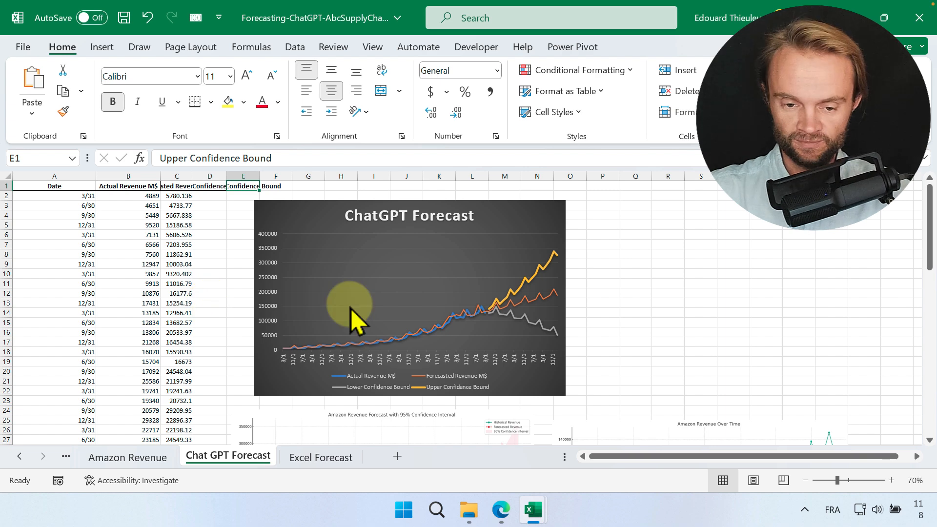
pyautogui.moveTo(654, 259)
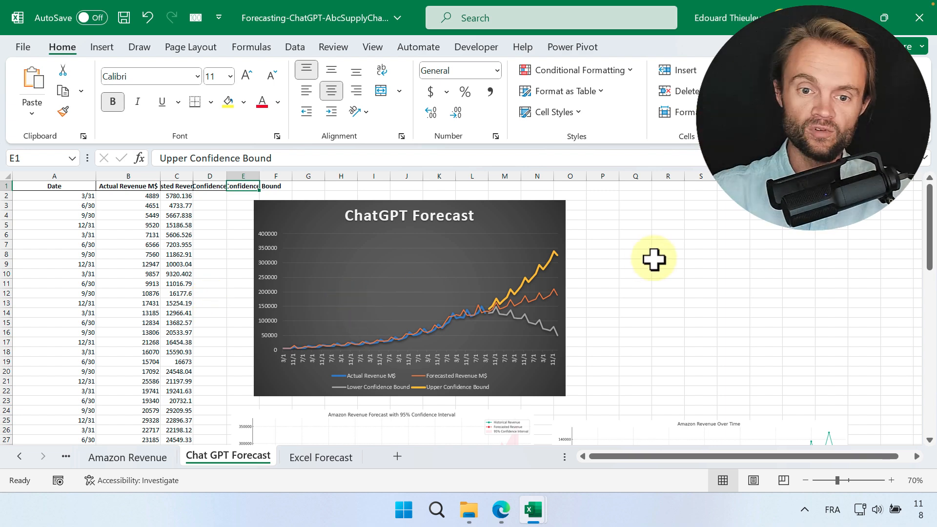
pyautogui.moveTo(635, 281)
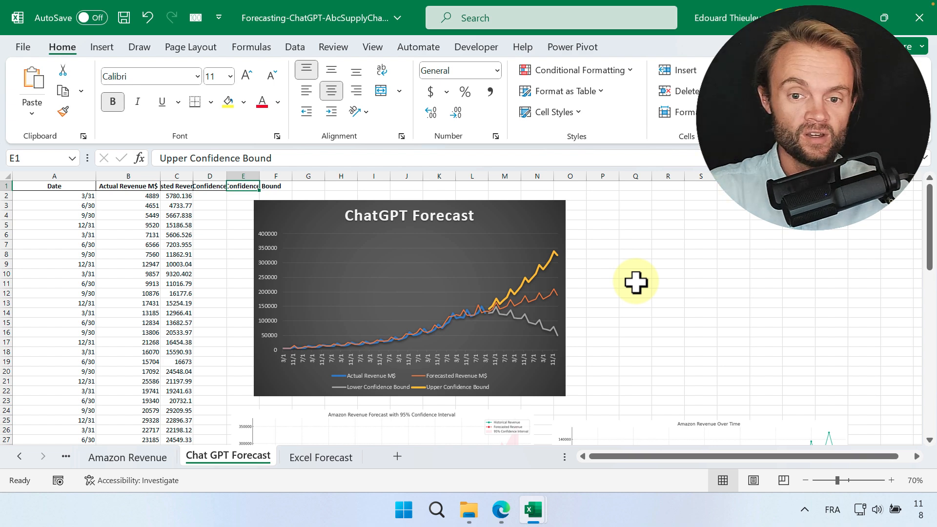
pyautogui.moveTo(610, 300)
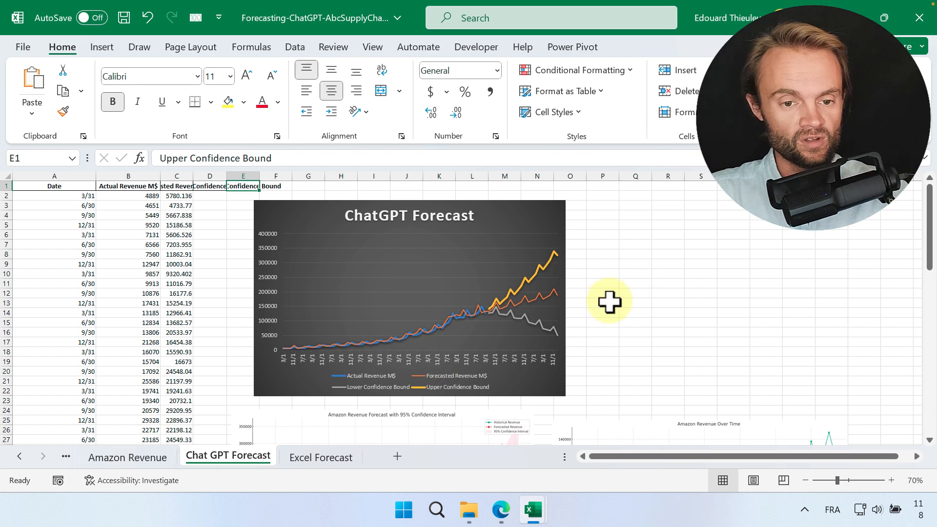
pyautogui.moveTo(498, 325)
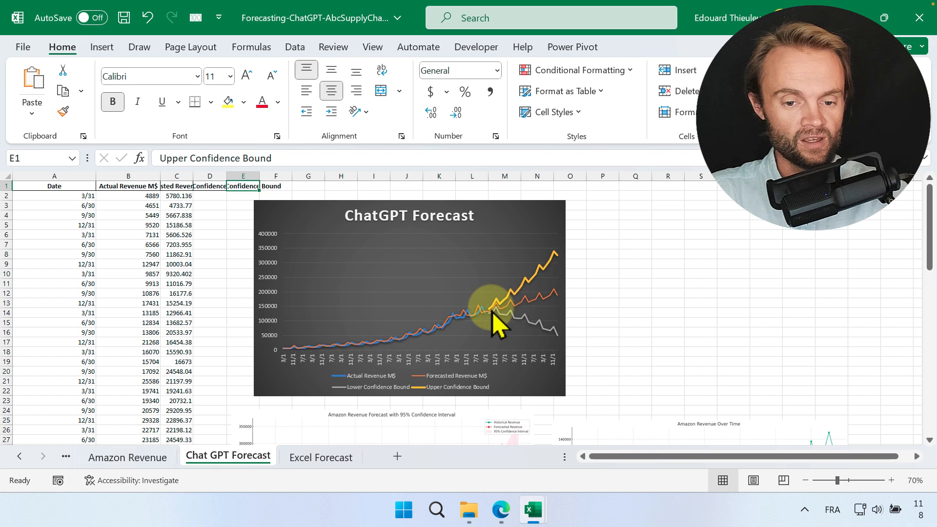
pyautogui.moveTo(356, 376)
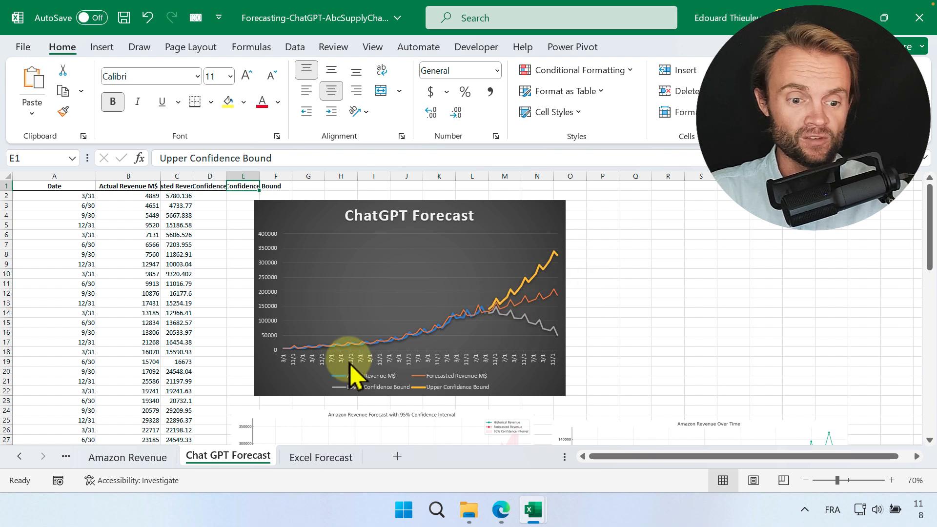
pyautogui.click(127, 457)
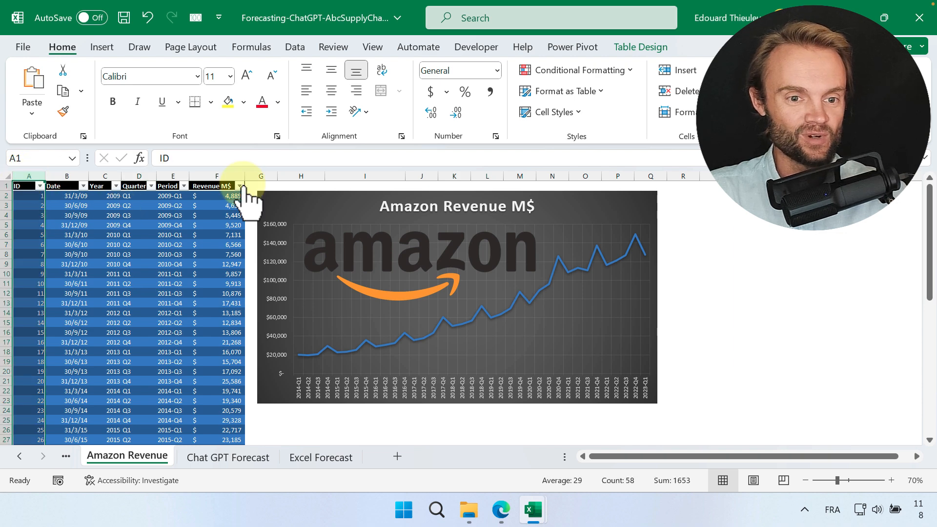
# Start a Forecast Sheet from the Revenue M$ column, with forecast end 77 and options expanded.
pyautogui.click(216, 186)
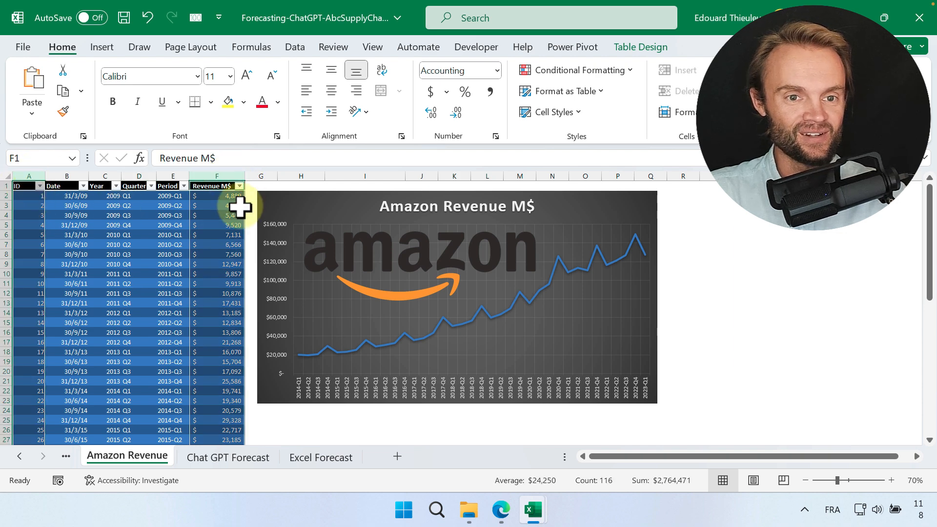
pyautogui.click(294, 47)
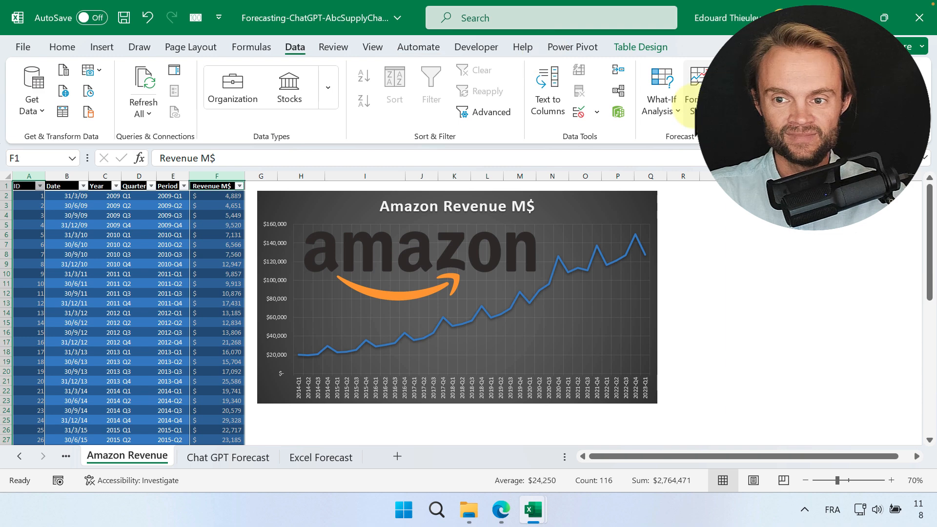
pyautogui.click(690, 95)
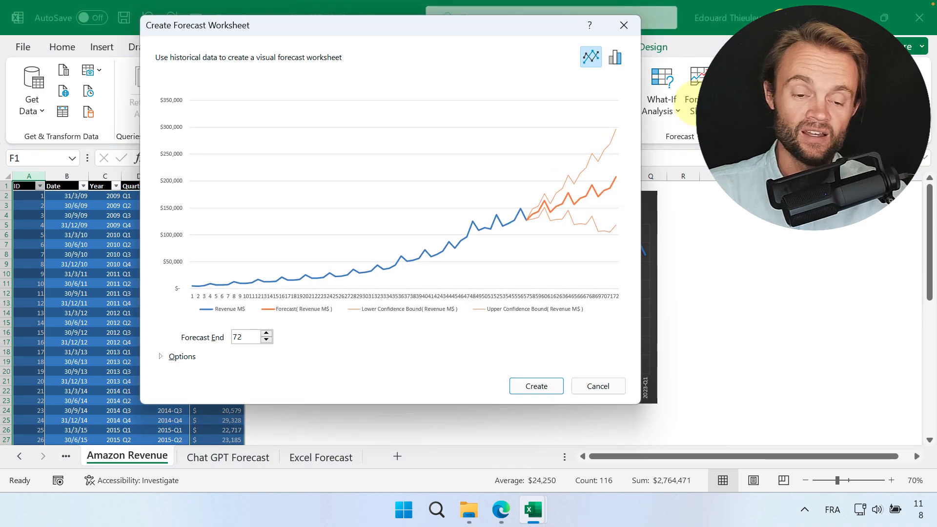
pyautogui.click(267, 332)
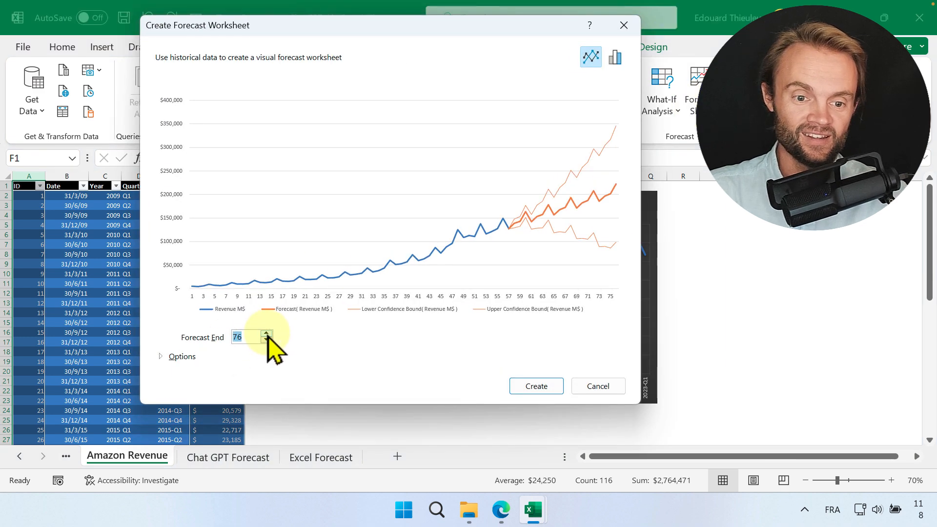
pyautogui.click(266, 333)
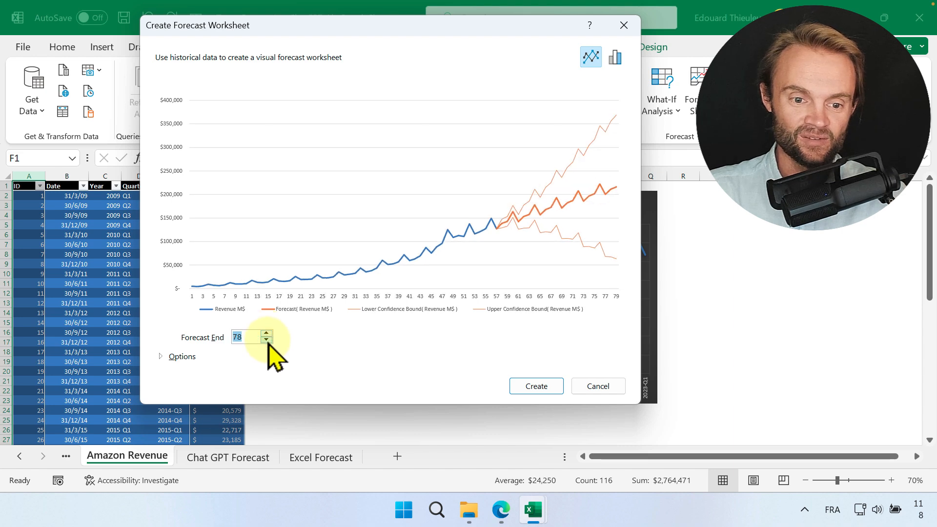
pyautogui.click(181, 356)
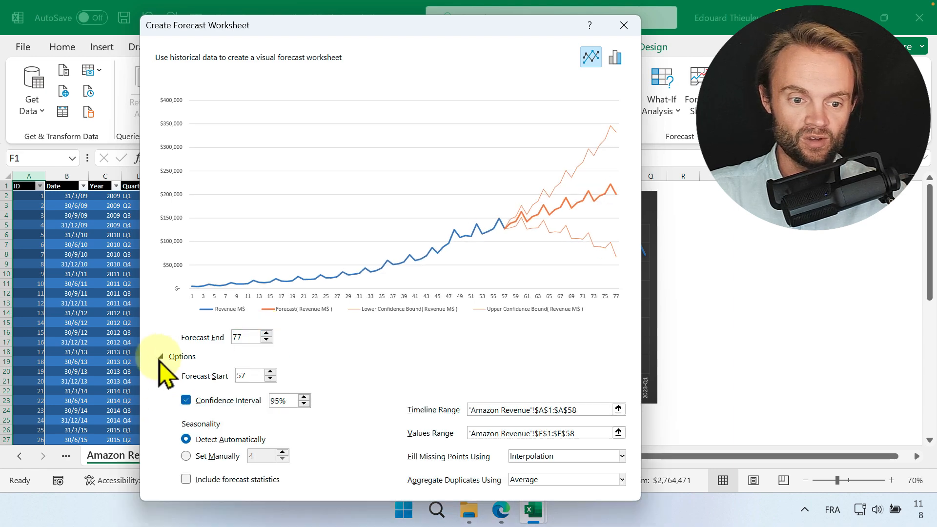
pyautogui.moveTo(320, 383)
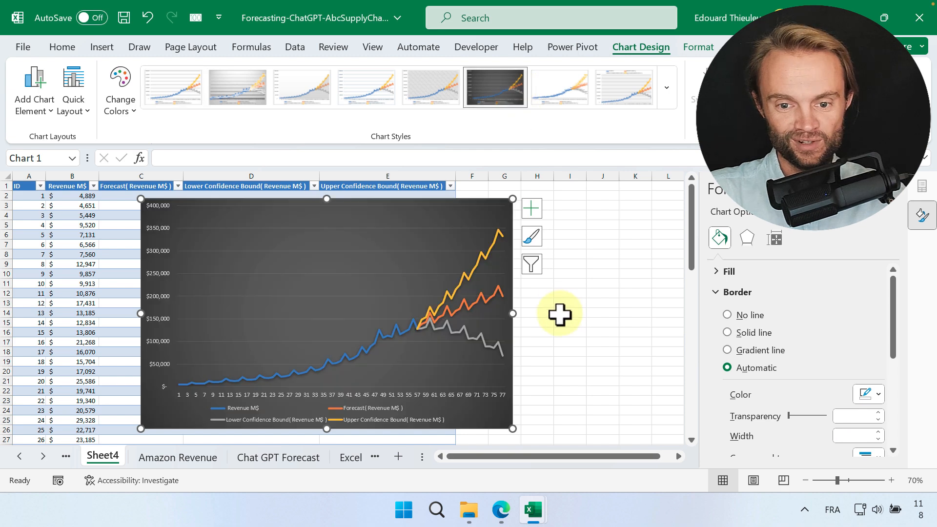
# Deselect the new forecast chart and switch to the Chat GPT Forecast sheet for comparison.
pyautogui.click(568, 301)
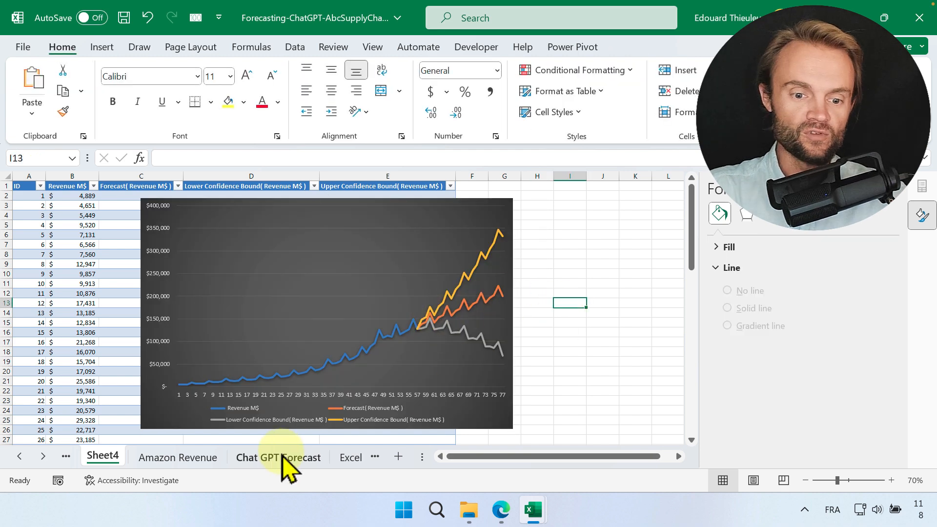
pyautogui.moveTo(272, 468)
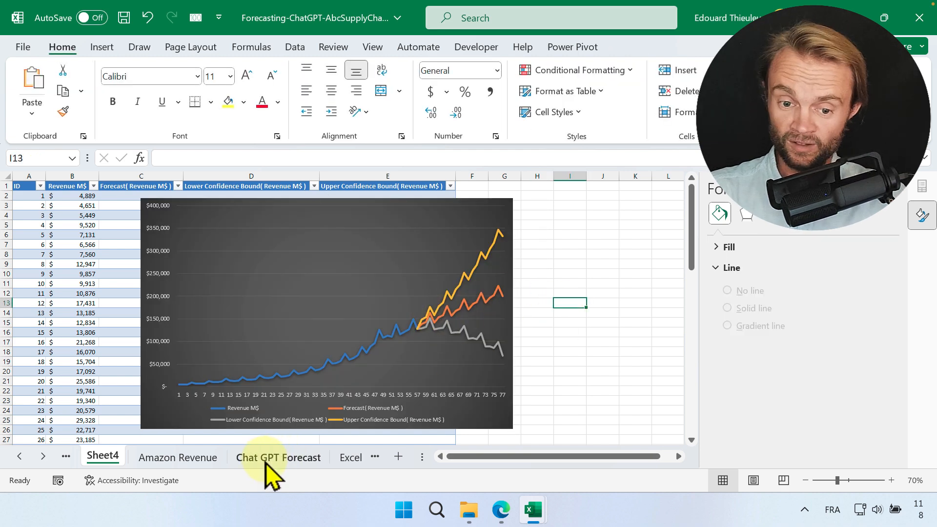
pyautogui.click(277, 457)
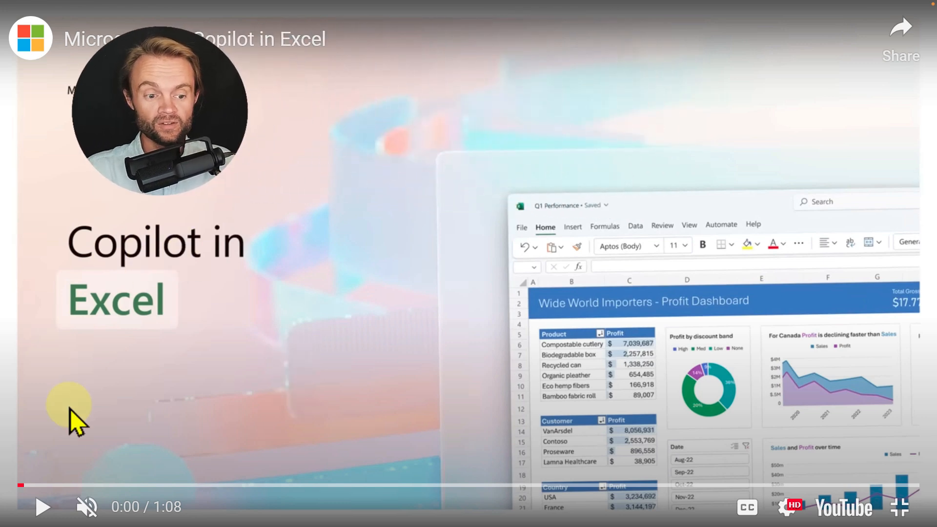
# Play the Copilot in Excel video and skip ahead to its growth model and impact chart.
pyautogui.click(42, 507)
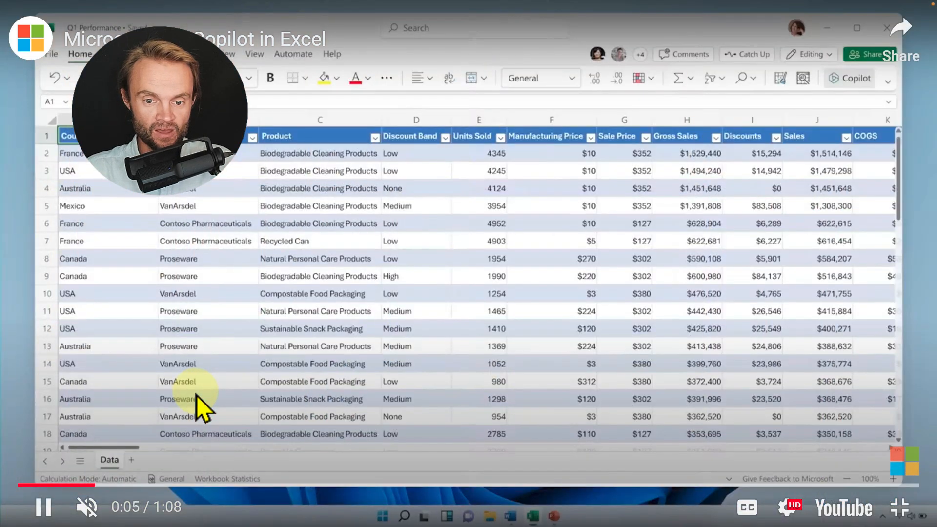
pyautogui.click(848, 78)
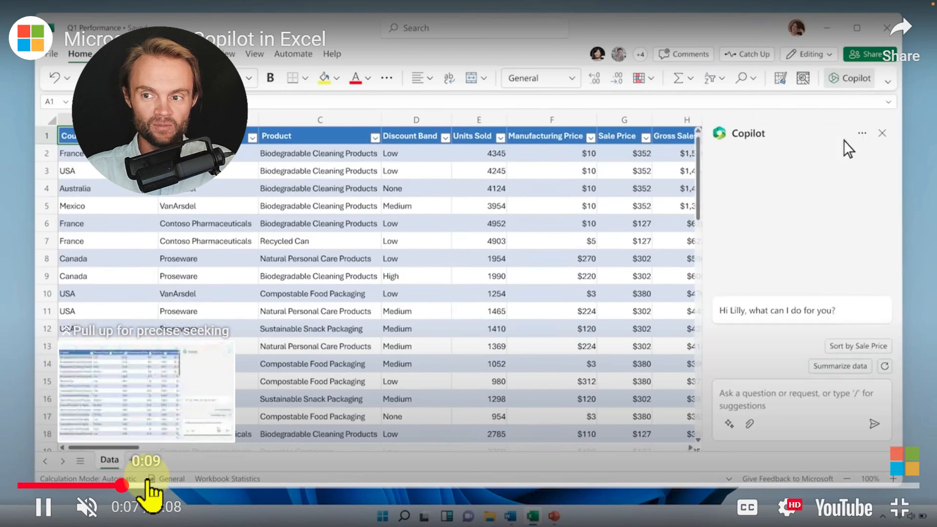
pyautogui.write("Analyze this quarter's business re")
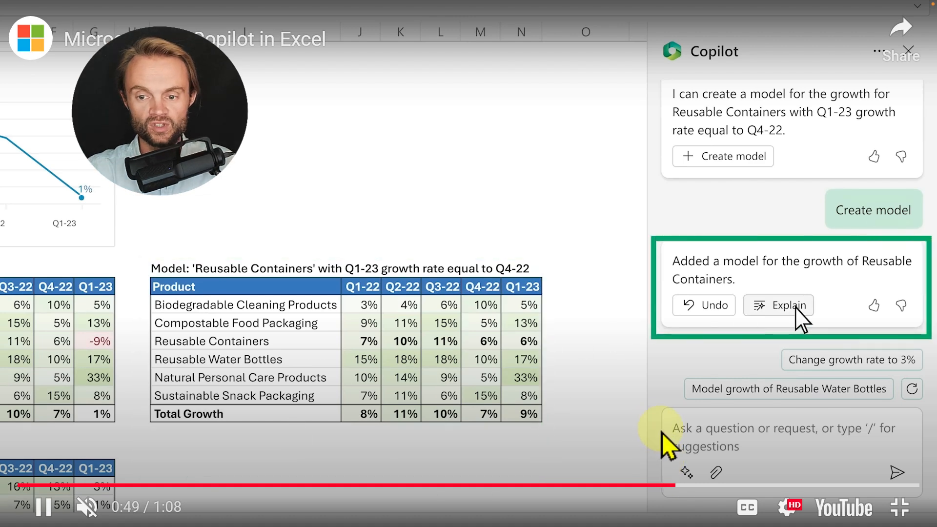
pyautogui.click(785, 305)
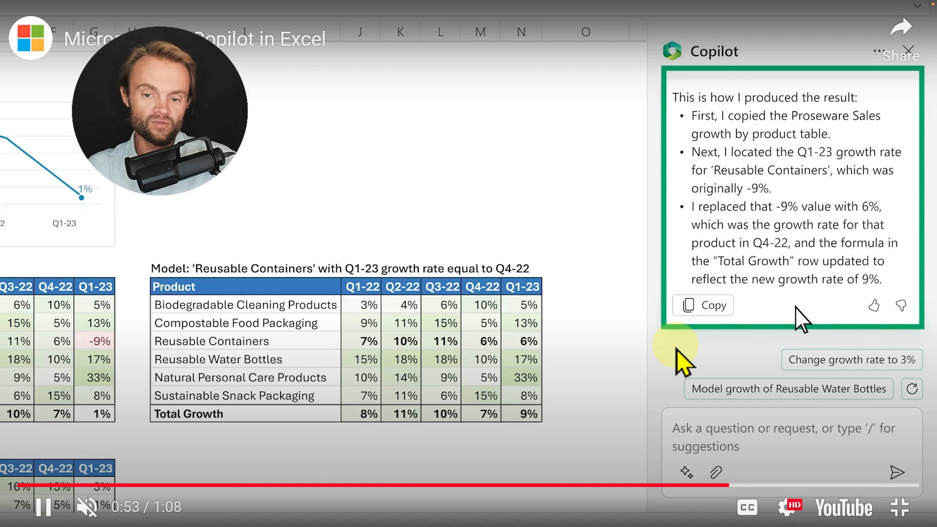
pyautogui.write('Show me the impact this would have had')
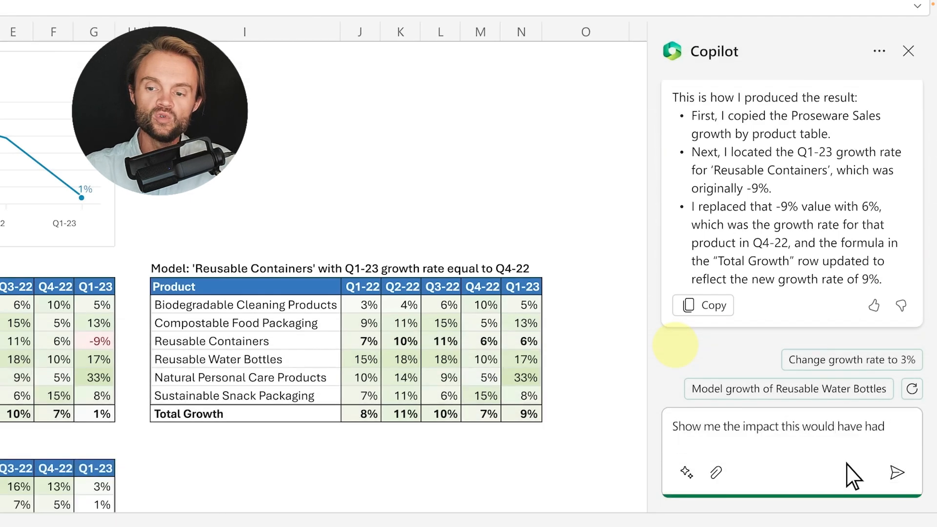
pyautogui.click(896, 471)
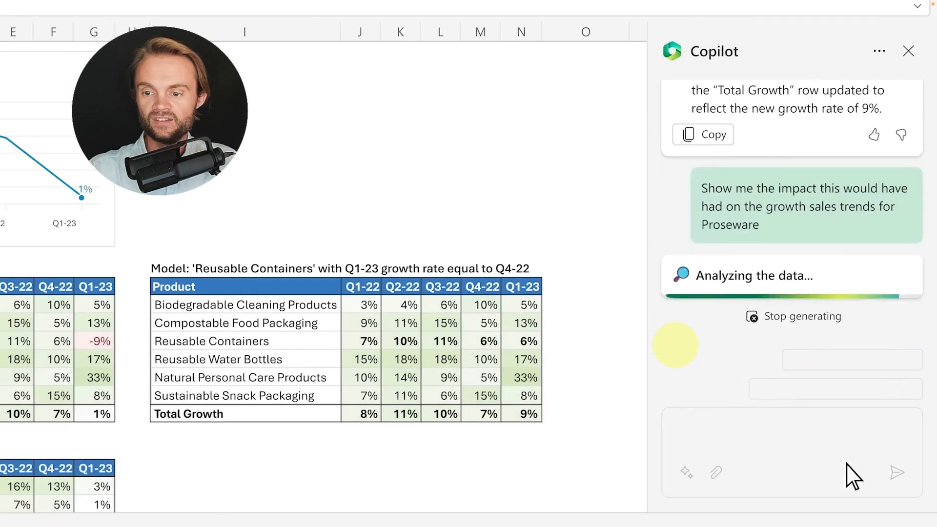
pyautogui.click(879, 228)
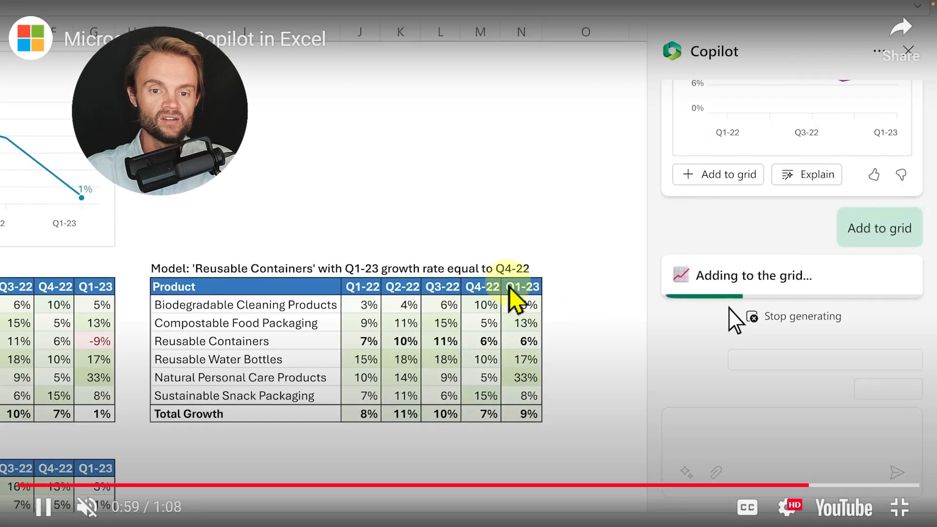